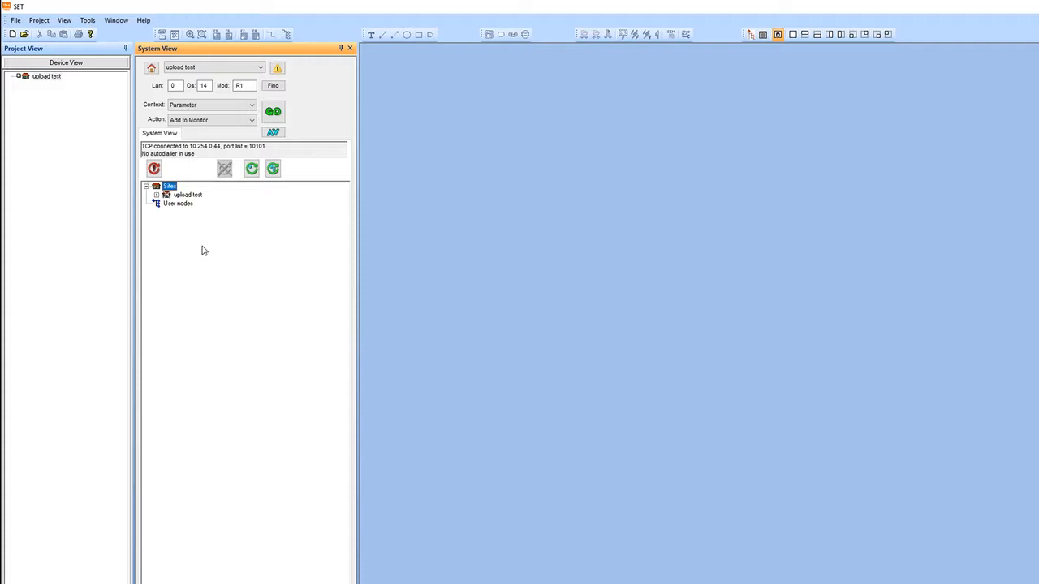
pyautogui.moveTo(107, 175)
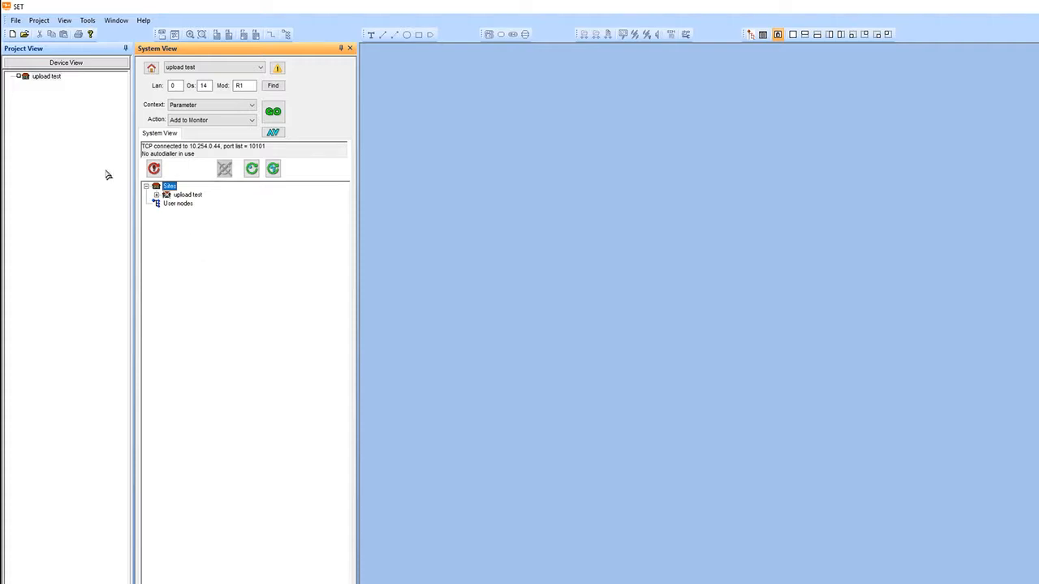
pyautogui.moveTo(90, 120)
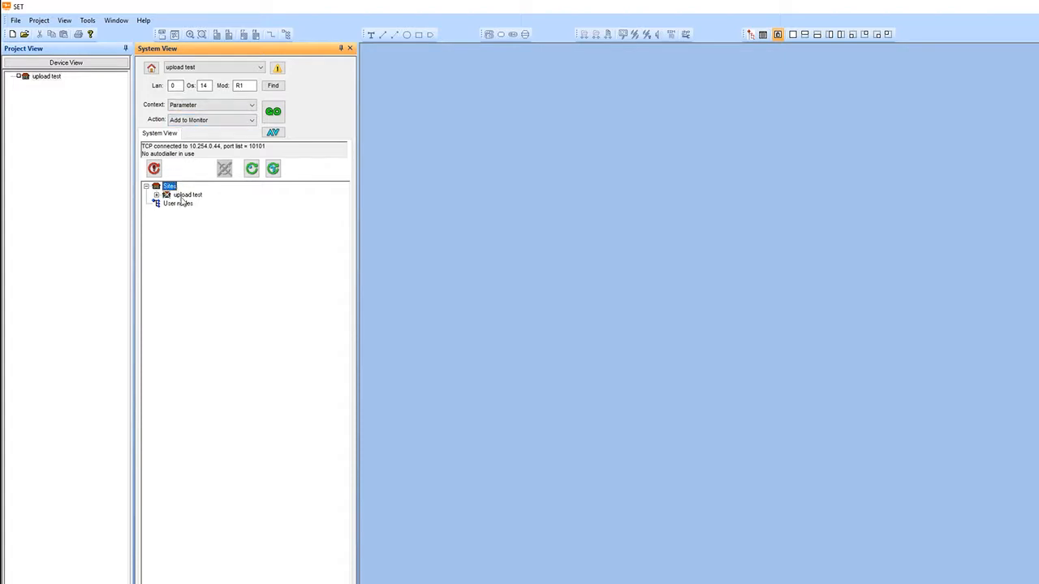
# Refresh the site, expand Local Lan 11 and the AHU-4C1 device 14 down to its module properties.
pyautogui.rightClick(188, 195)
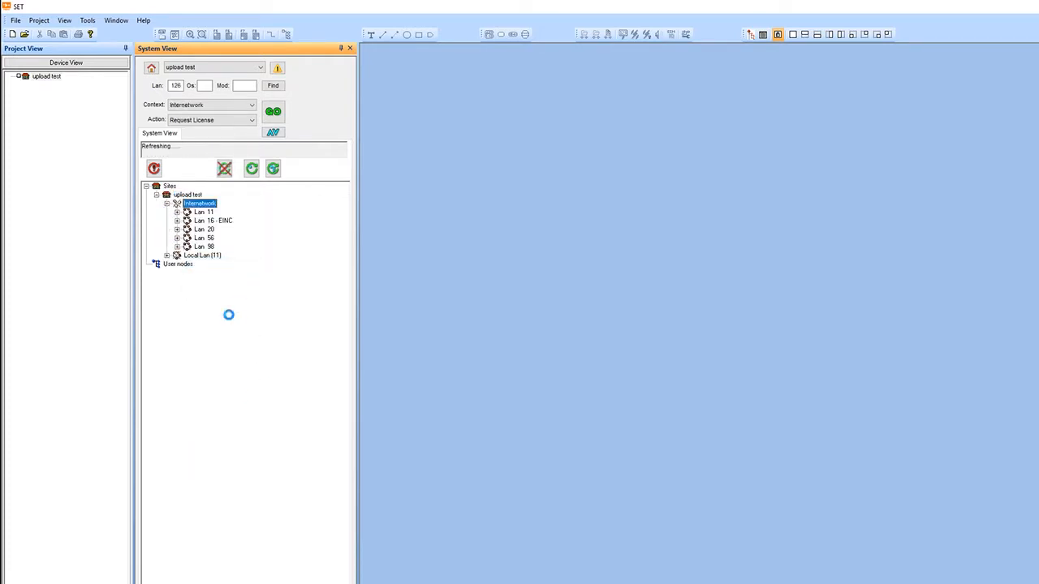
pyautogui.click(201, 255)
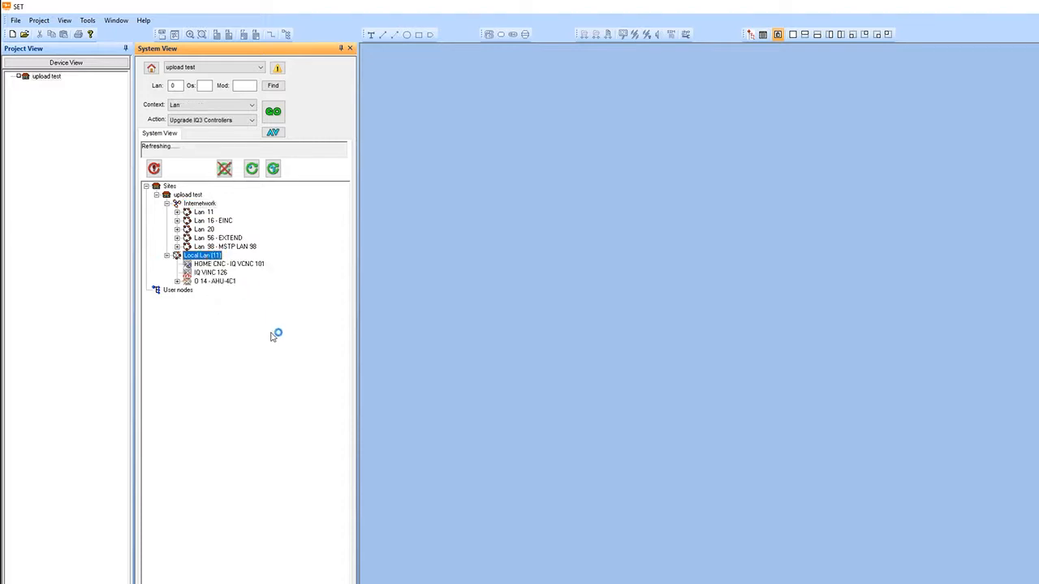
pyautogui.click(215, 281)
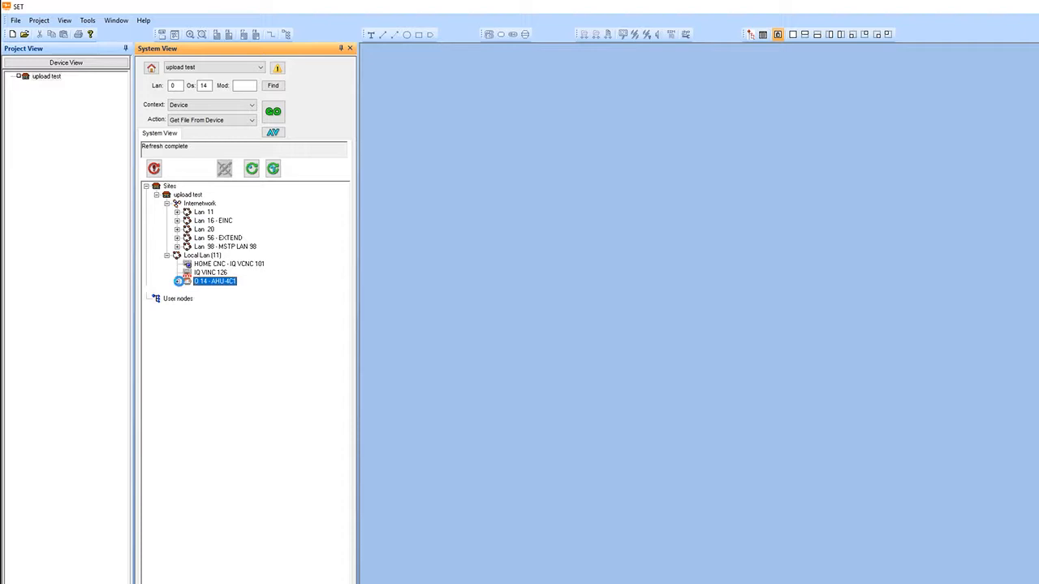
pyautogui.click(178, 280)
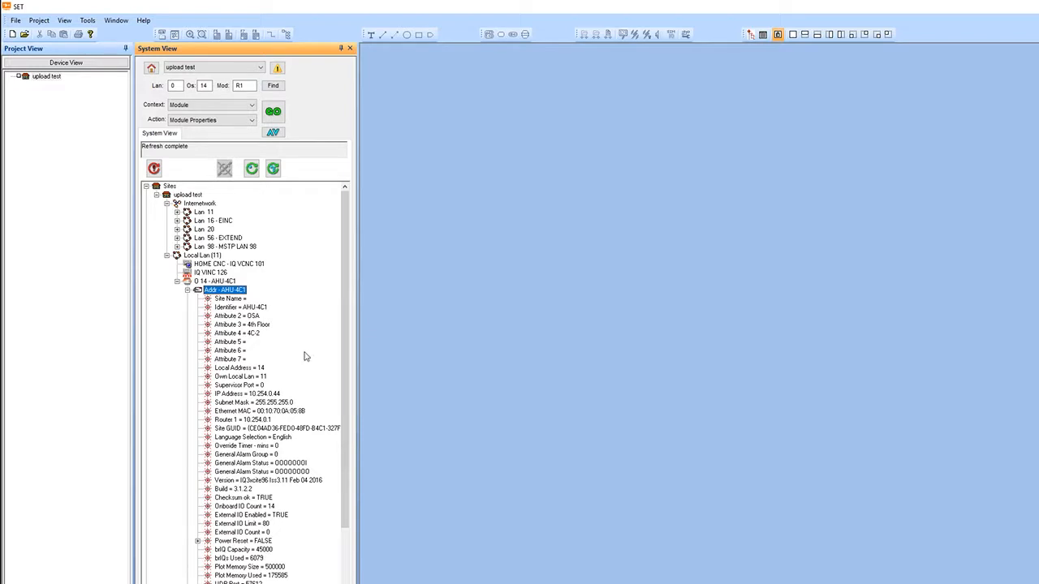
pyautogui.click(268, 480)
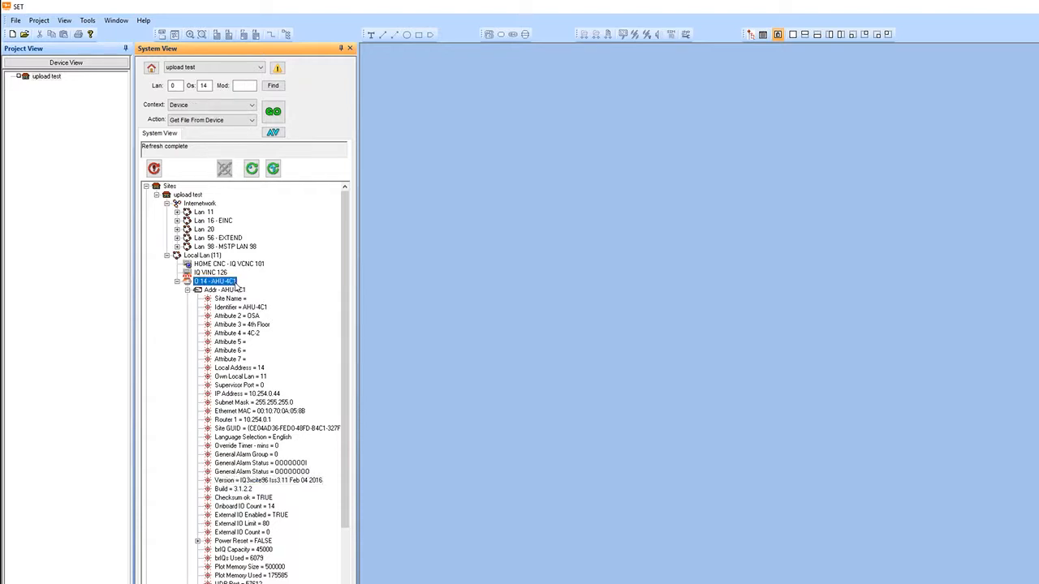
# Bring up the device actions menu for the AHU-4C1 controller.
pyautogui.rightClick(214, 283)
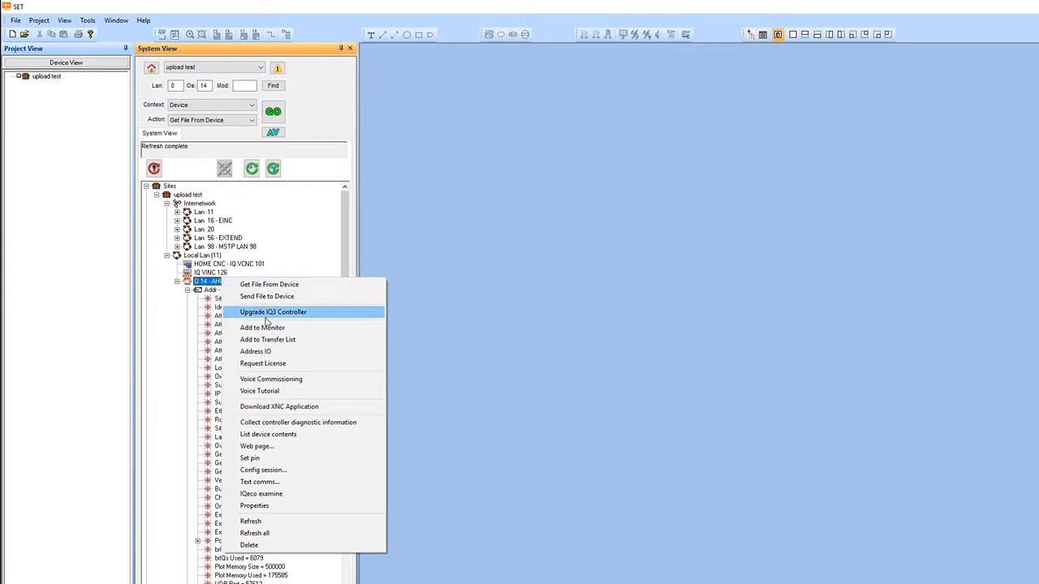
pyautogui.moveTo(263, 328)
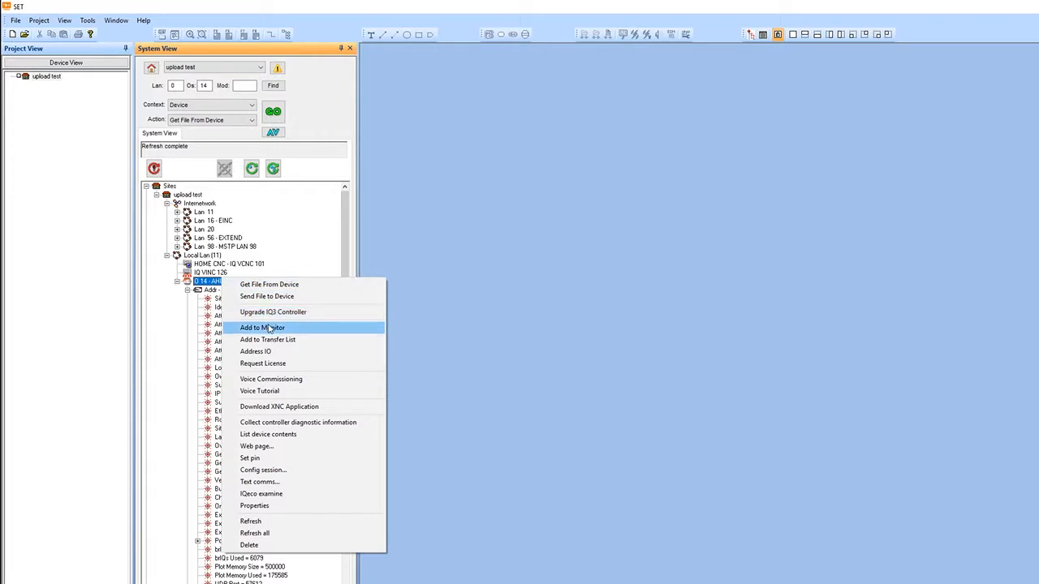
pyautogui.moveTo(275, 328)
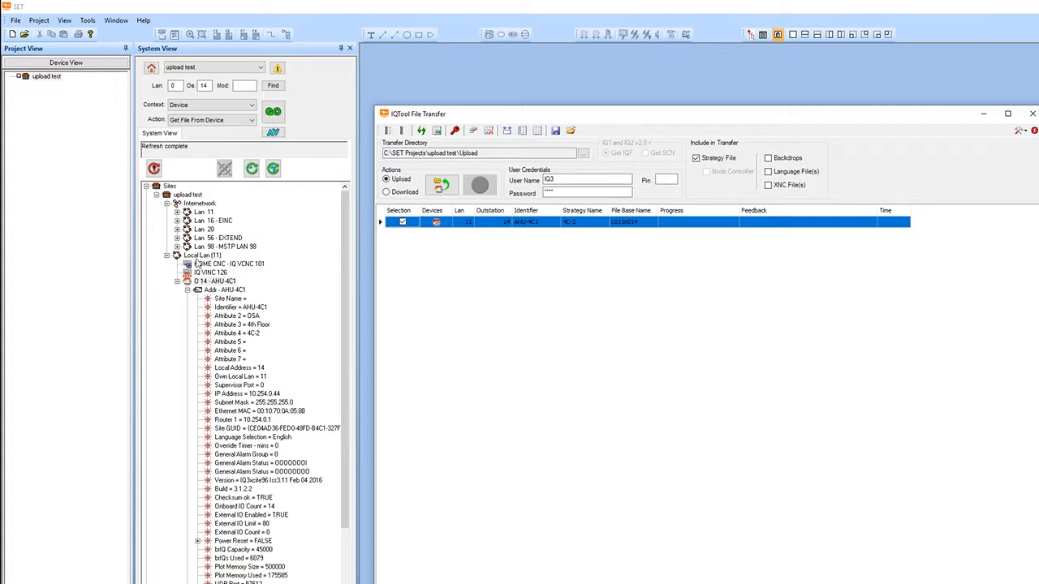
# Start the strategy upload from AHU-4C1 and open the project's upload folder.
pyautogui.rightClick(201, 255)
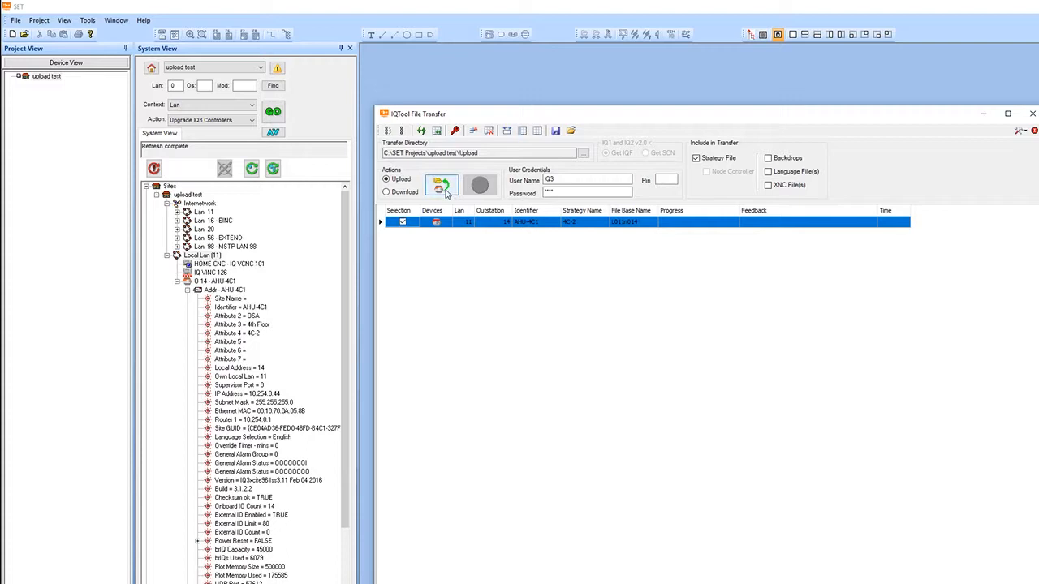
pyautogui.click(442, 185)
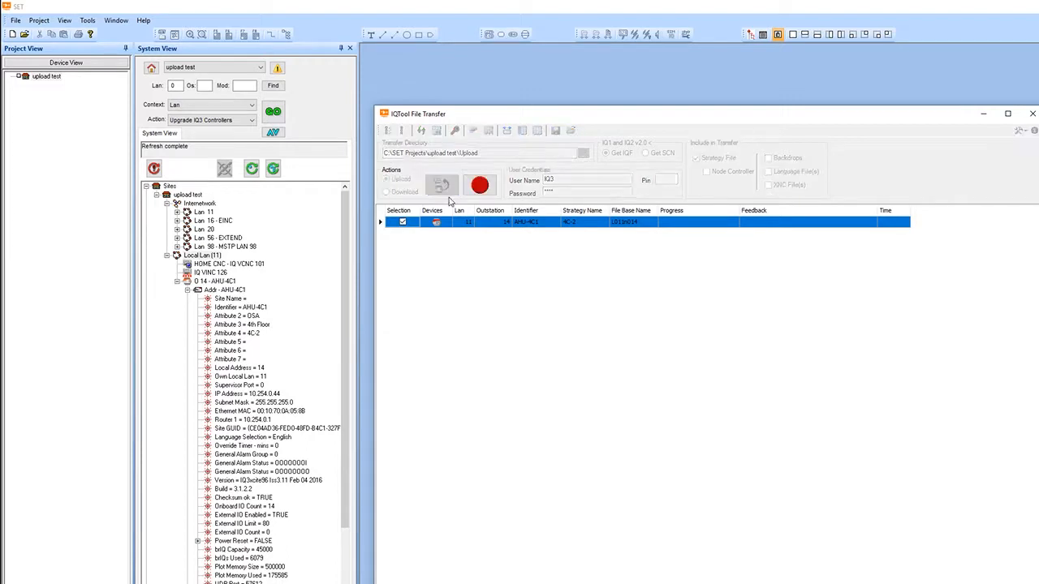
pyautogui.click(479, 186)
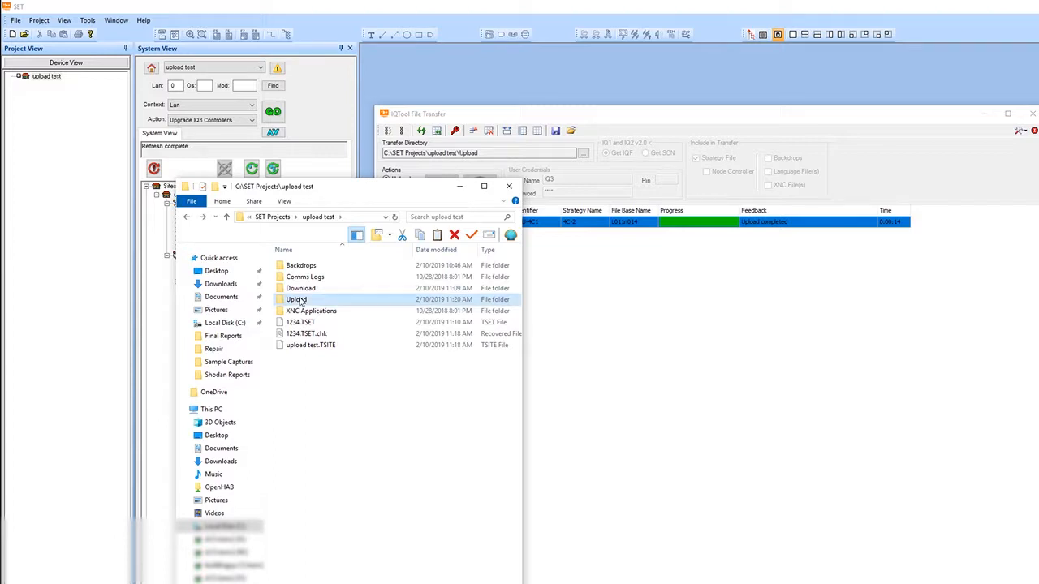
# Open the Upload folder to reveal the uploaded AHU-4C1 .IQ3 strategy file.
pyautogui.doubleClick(297, 299)
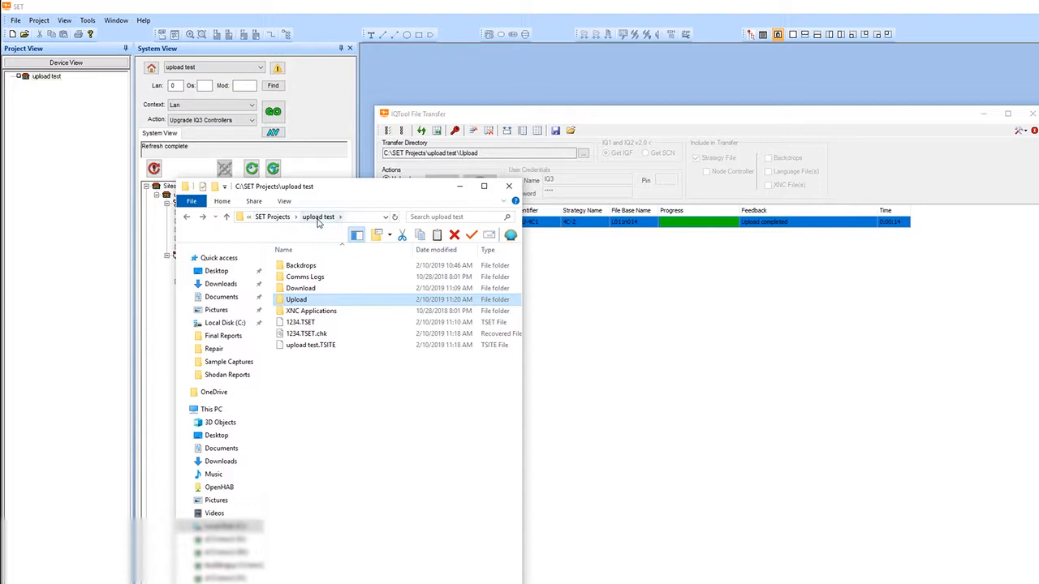
pyautogui.moveTo(301, 322)
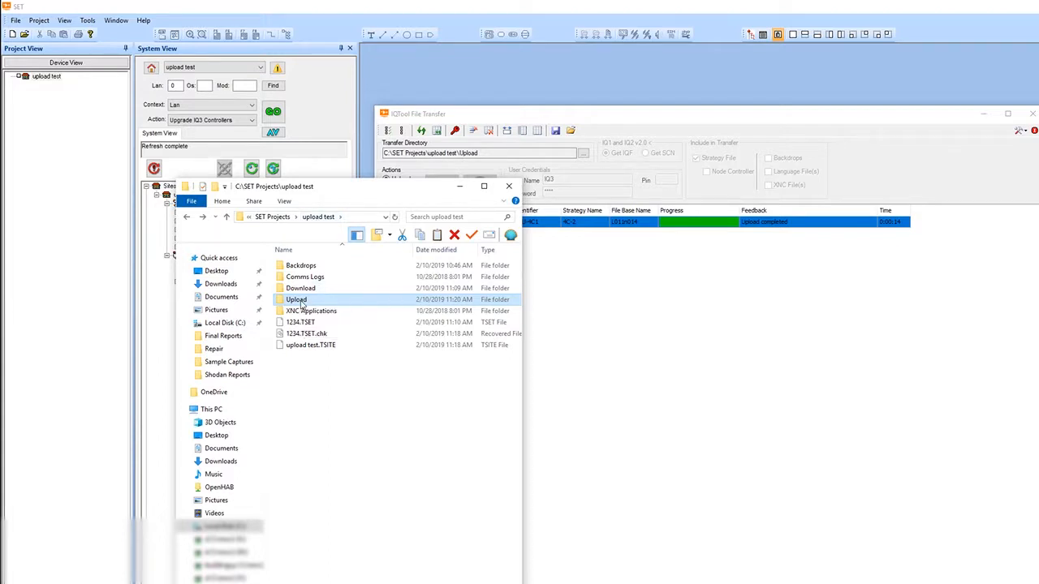
pyautogui.doubleClick(295, 298)
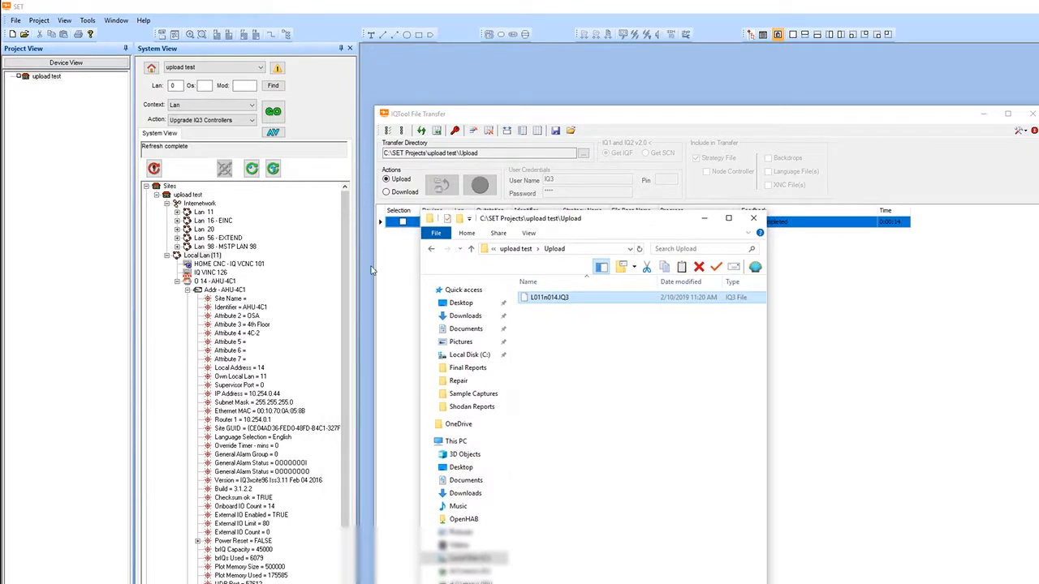
pyautogui.moveTo(549, 320)
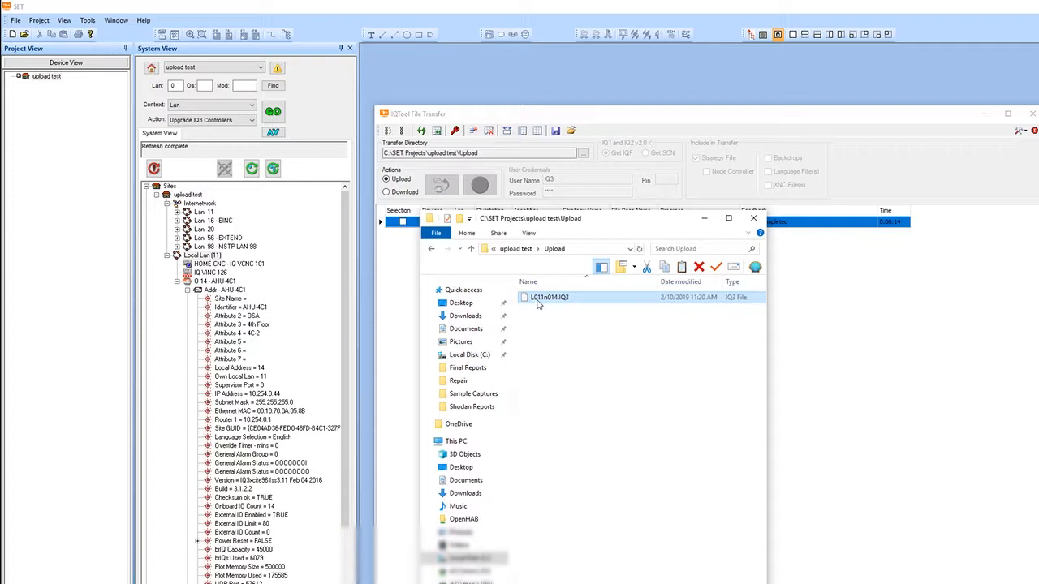
pyautogui.moveTo(542, 300)
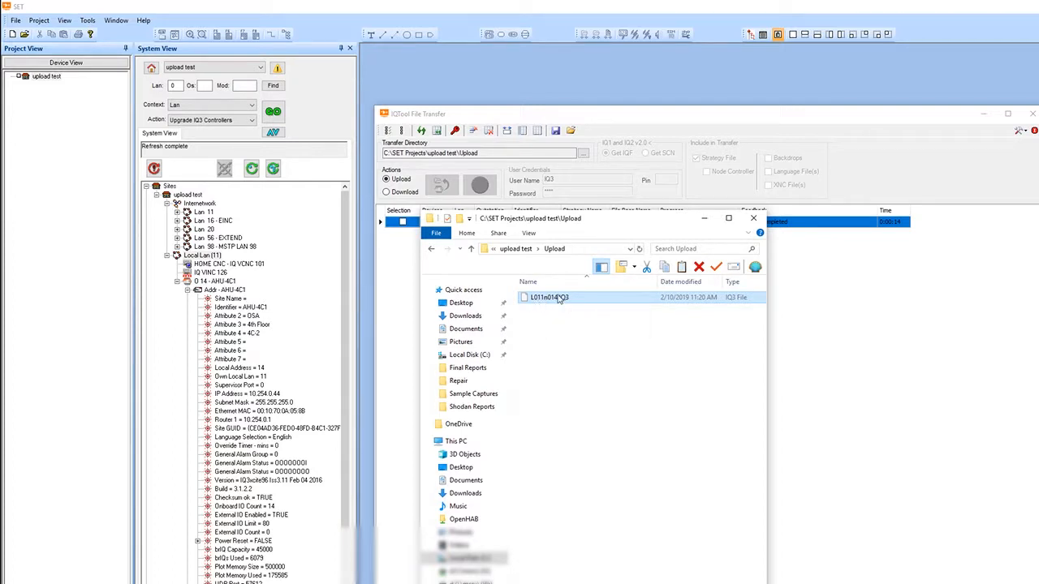
pyautogui.moveTo(539, 300)
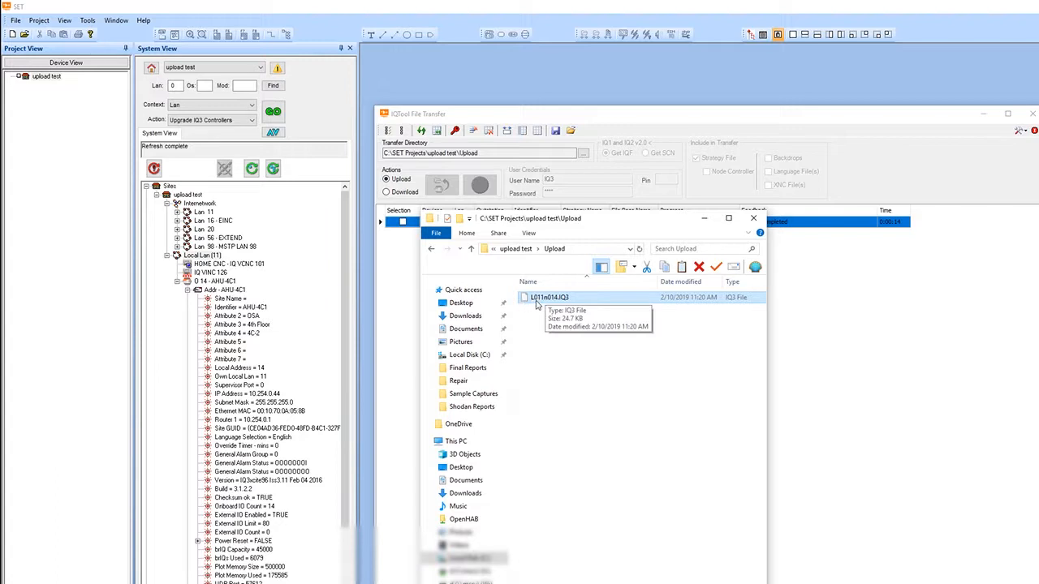
pyautogui.moveTo(704, 234)
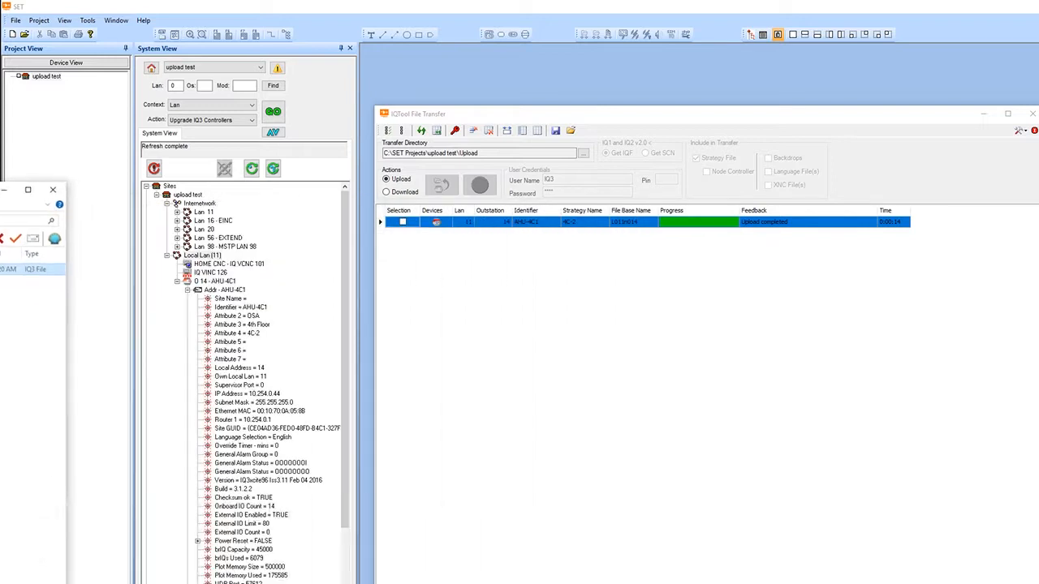
# Add a new LAN labelled 'ethernet' of type Trend-IQ to the project.
pyautogui.click(46, 77)
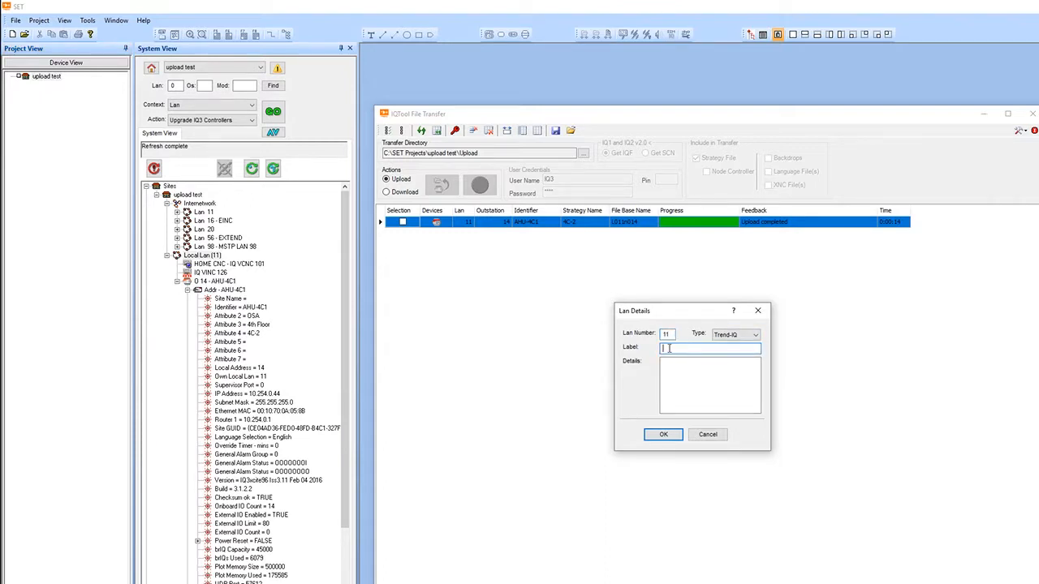
pyautogui.write('ethernet')
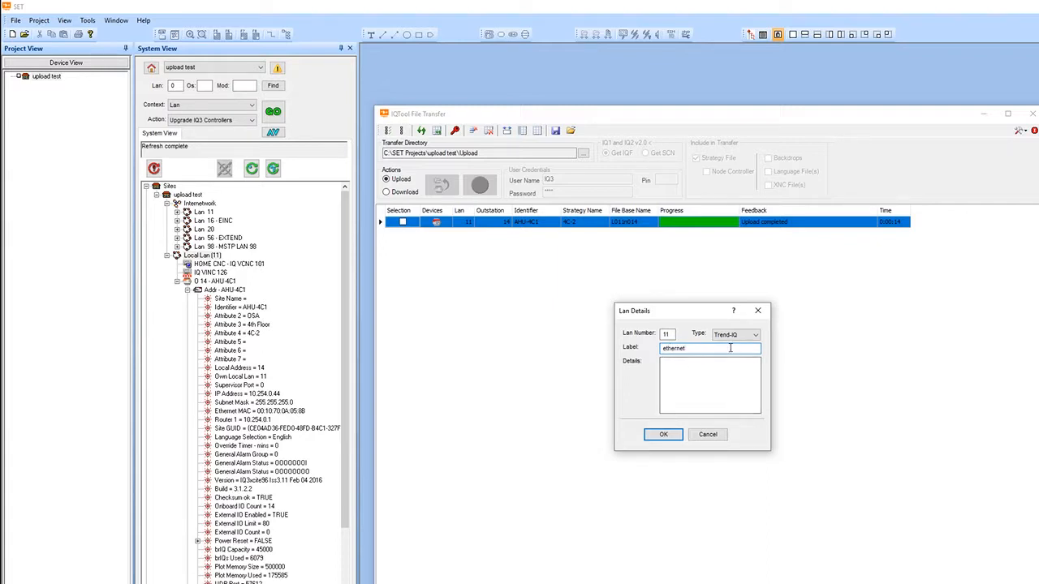
pyautogui.click(753, 334)
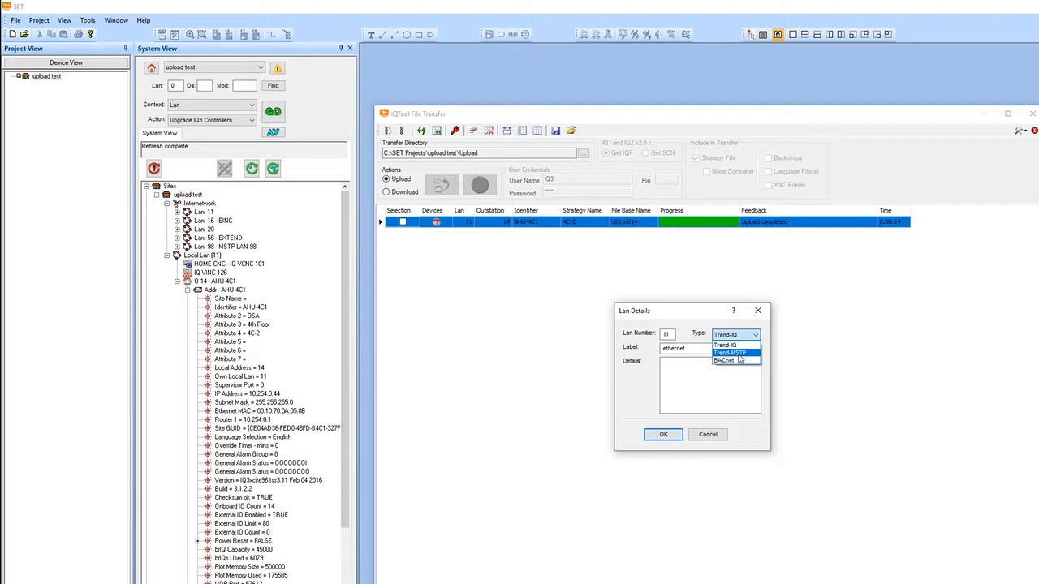
pyautogui.moveTo(724, 346)
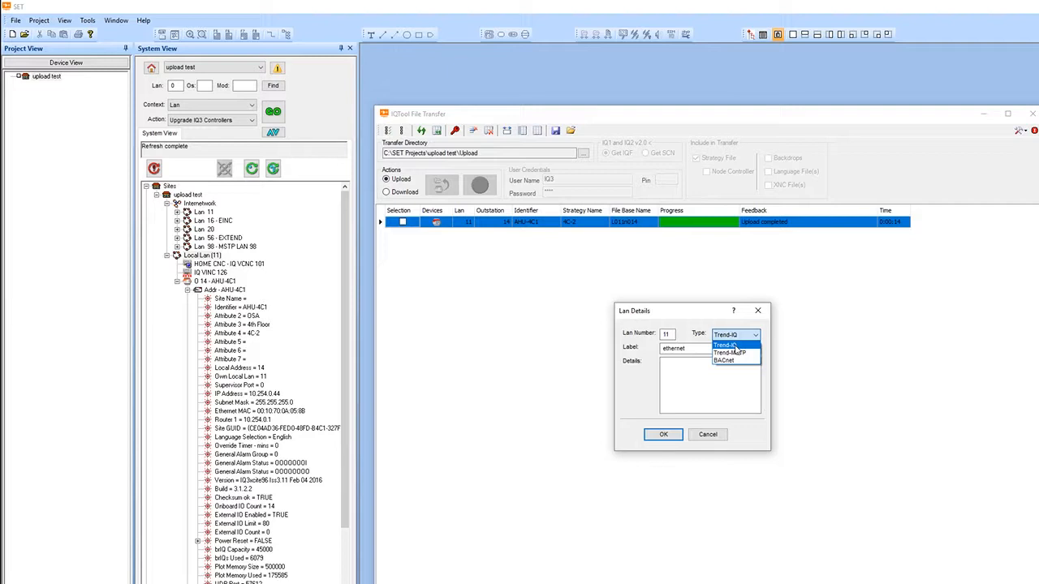
pyautogui.click(722, 344)
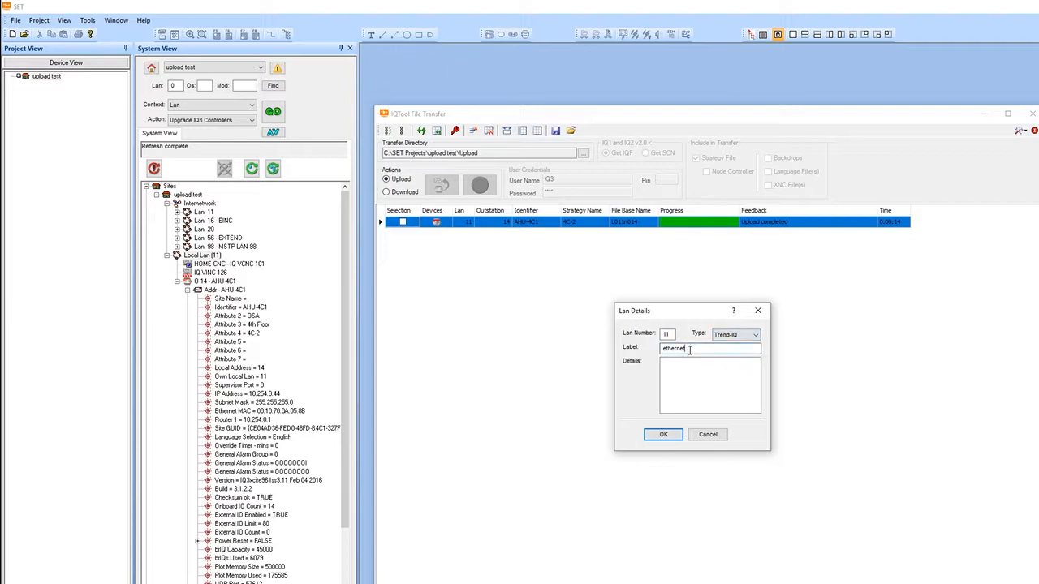
pyautogui.click(663, 436)
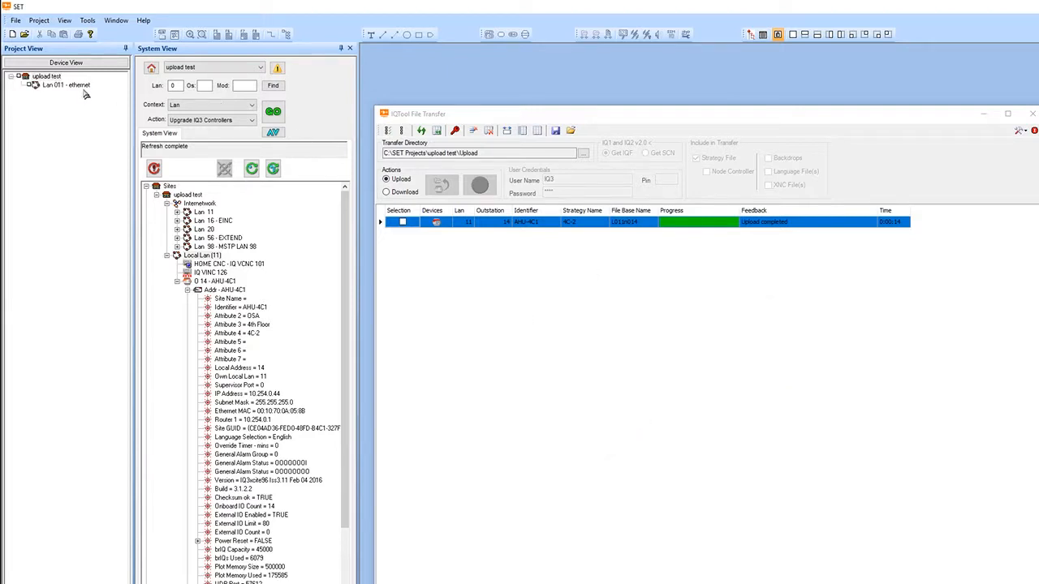
# Add a device on the ethernet LAN as an IQ3xcite/96 controller, firmware 3.1, with BACnet enabled.
pyautogui.rightClick(65, 84)
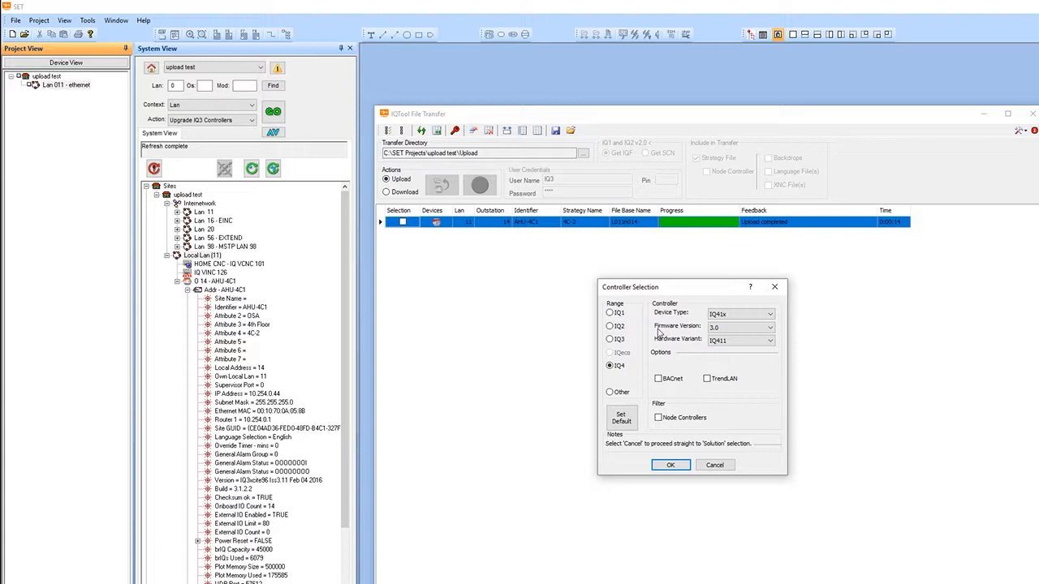
pyautogui.click(611, 339)
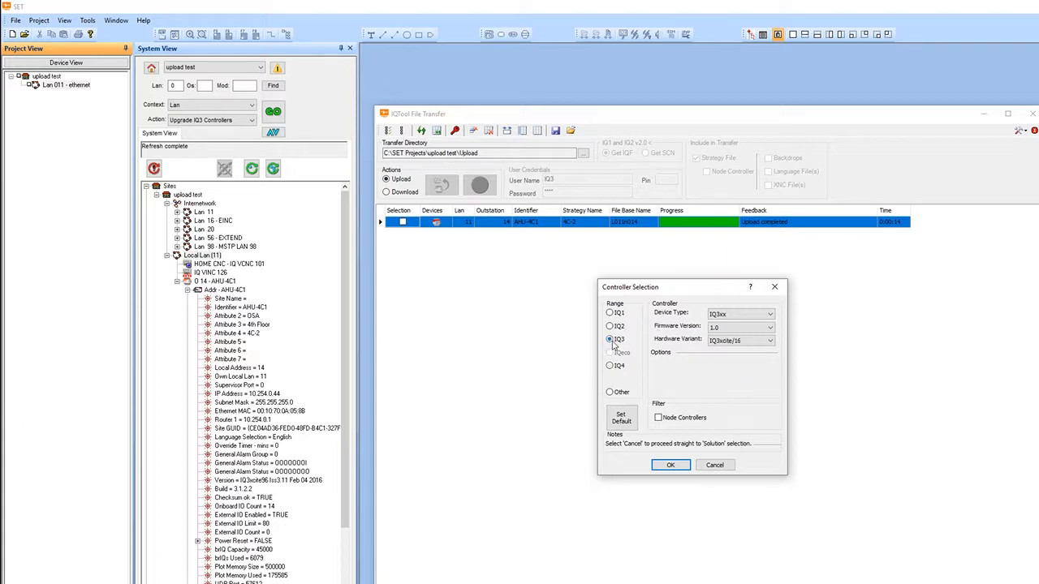
pyautogui.click(768, 326)
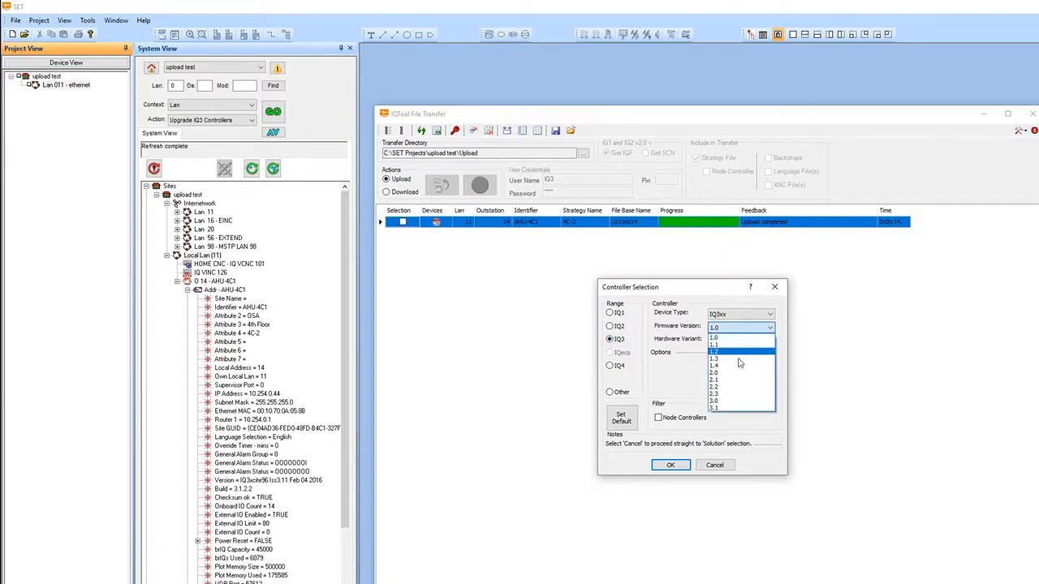
pyautogui.click(714, 407)
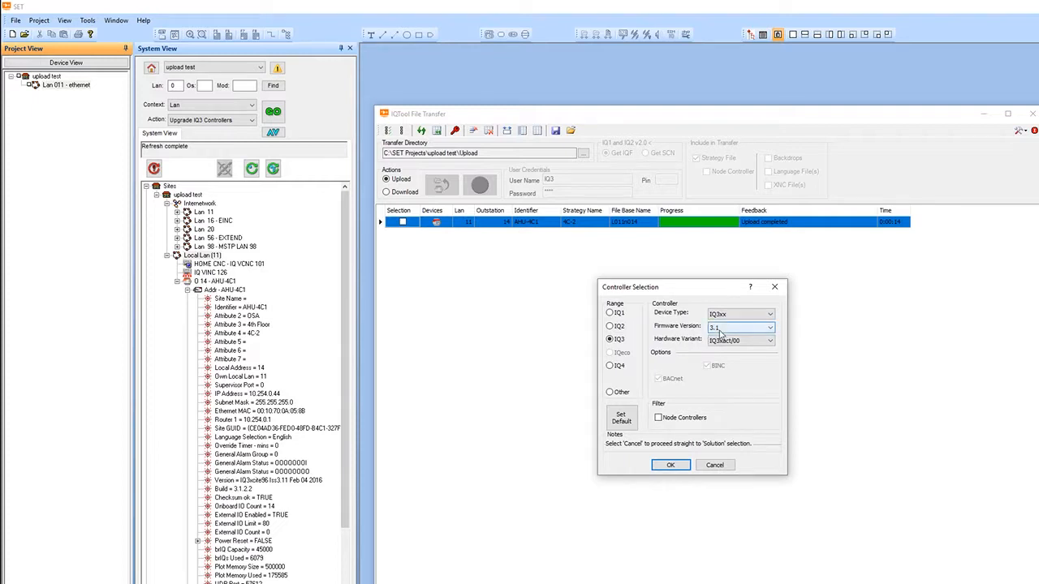
pyautogui.click(768, 341)
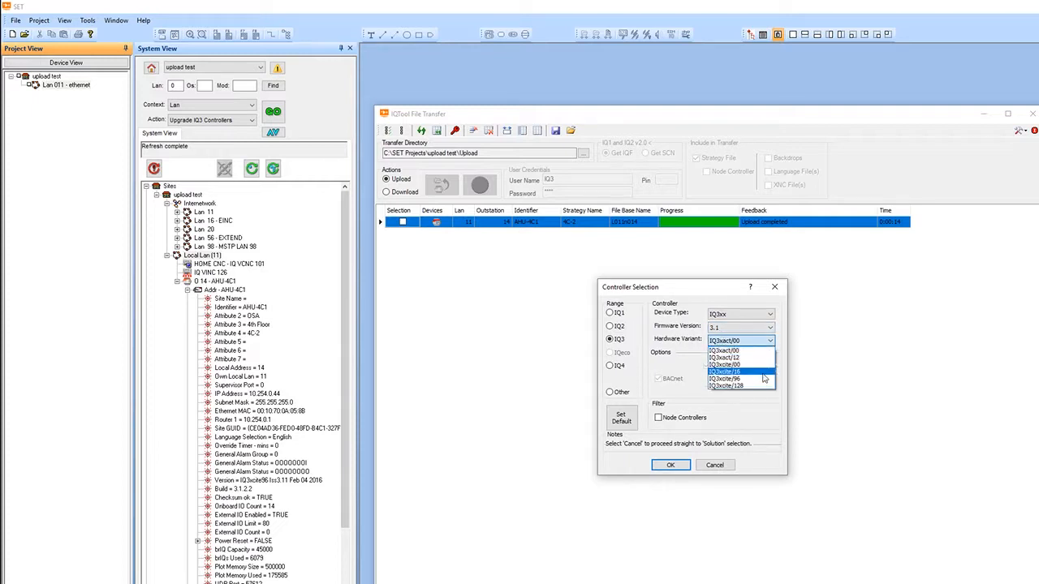
pyautogui.click(725, 380)
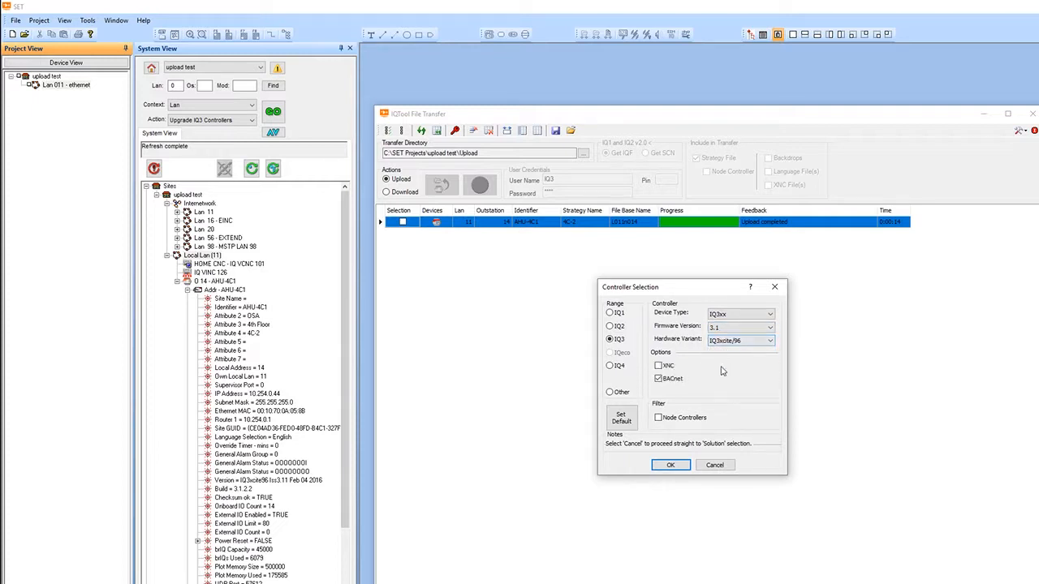
pyautogui.click(739, 328)
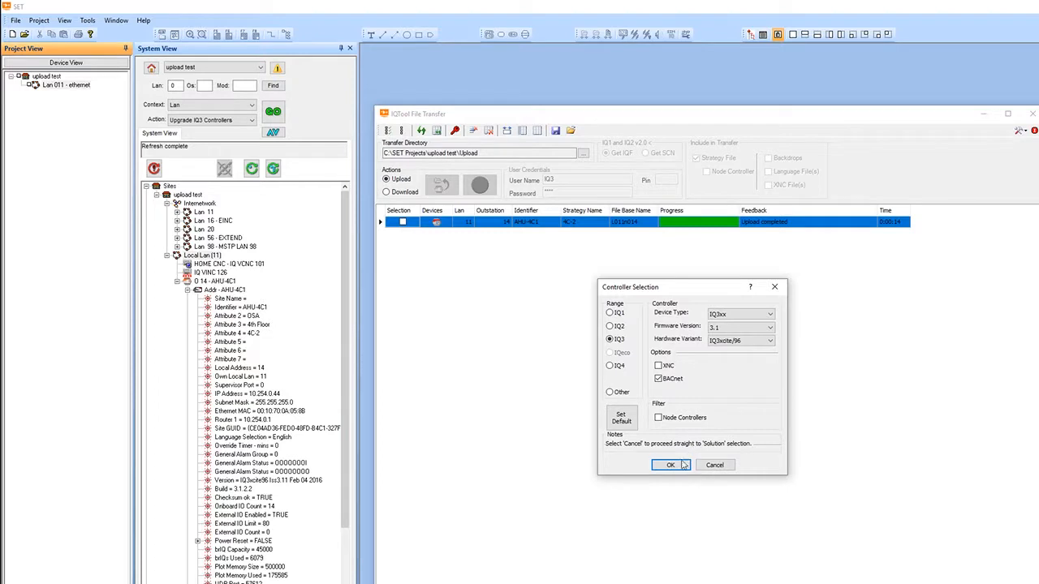
pyautogui.click(669, 465)
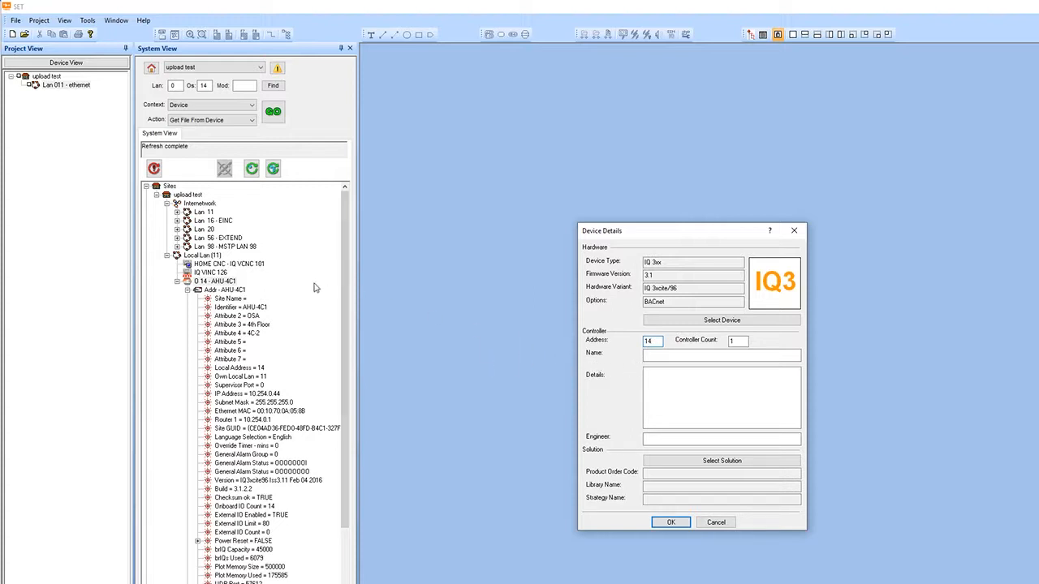
# Name the device 'AHU-' and accept the address module, user parameters, sensor type and I/O setup defaults.
pyautogui.click(721, 354)
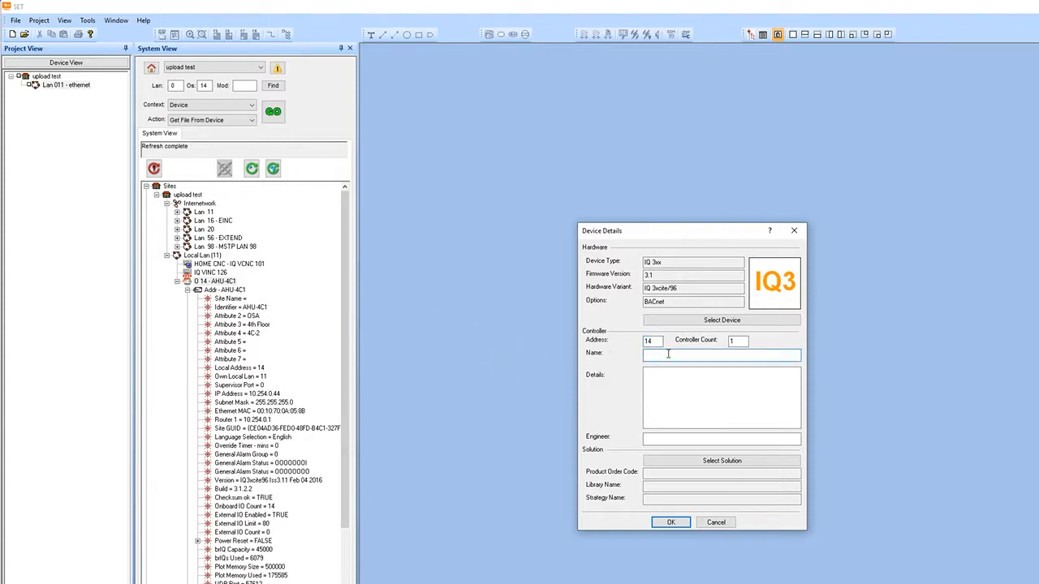
pyautogui.write('AHU-')
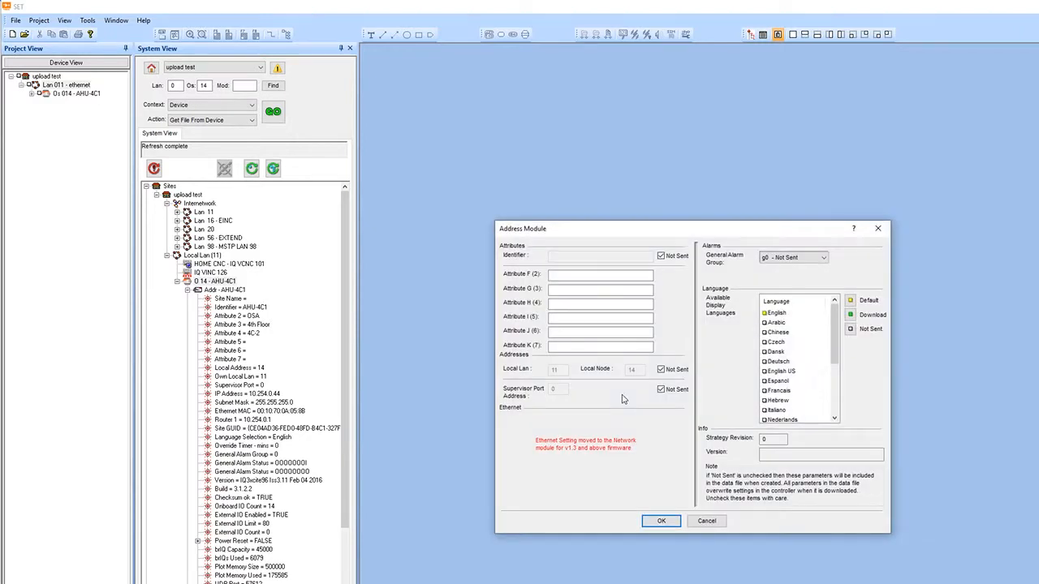
pyautogui.click(660, 521)
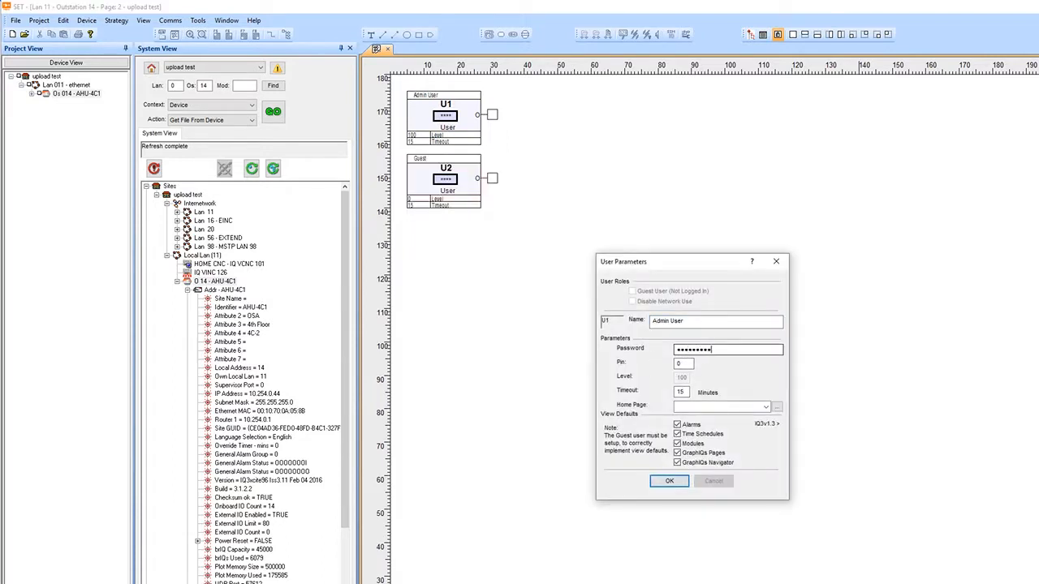
pyautogui.click(669, 480)
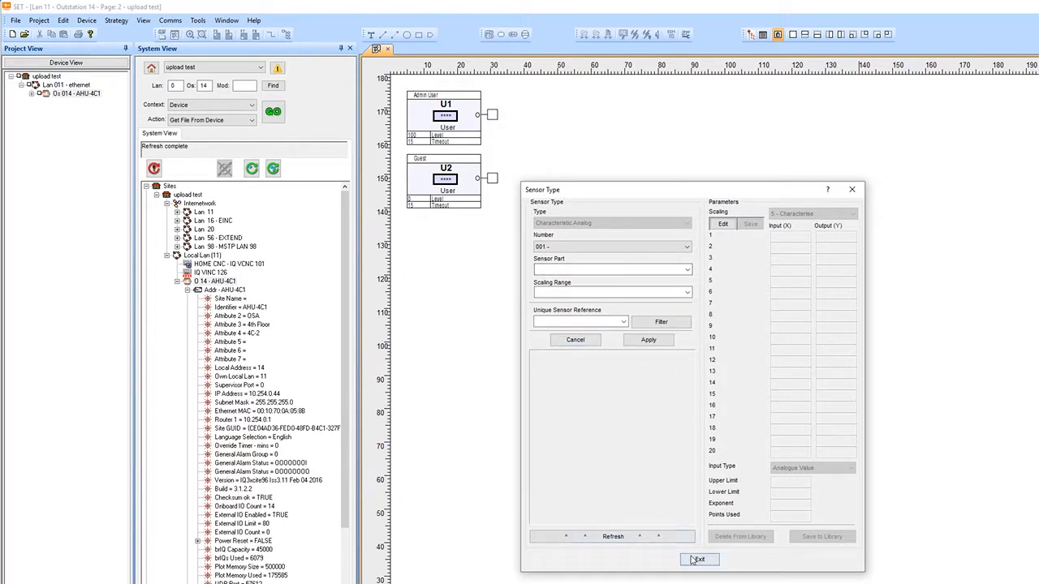
pyautogui.click(698, 558)
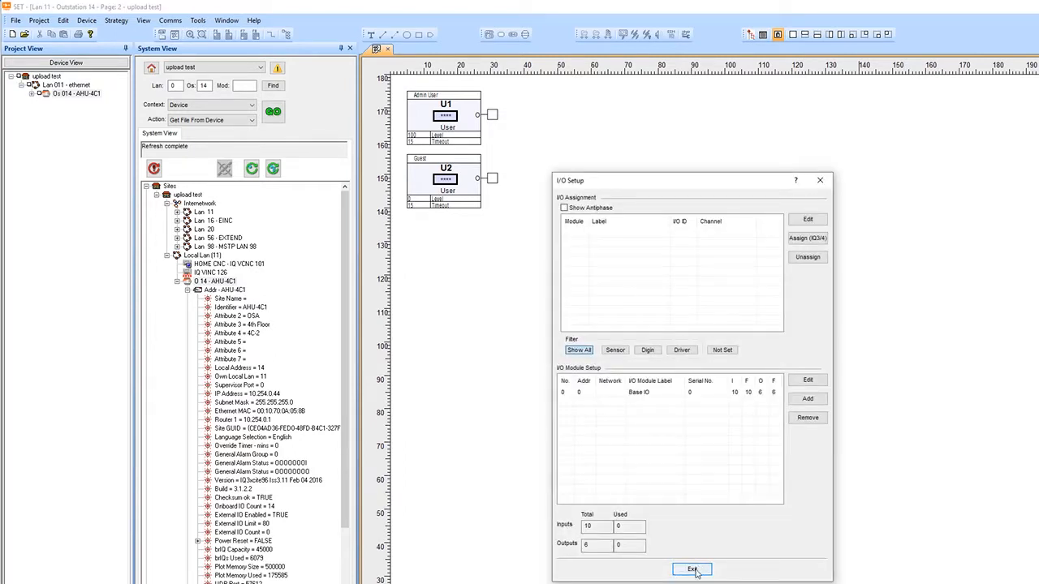
pyautogui.click(692, 568)
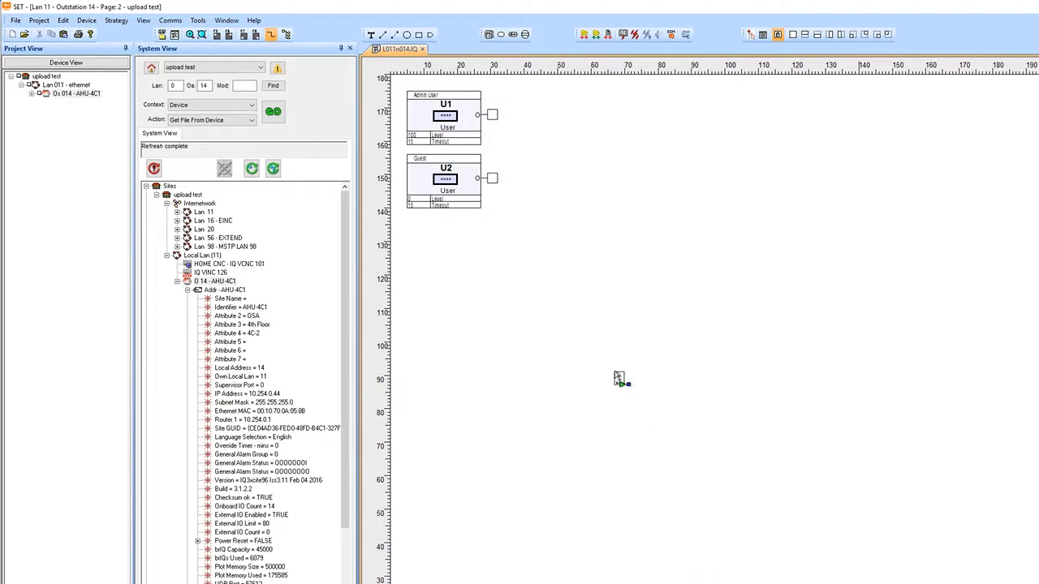
pyautogui.moveTo(620, 380)
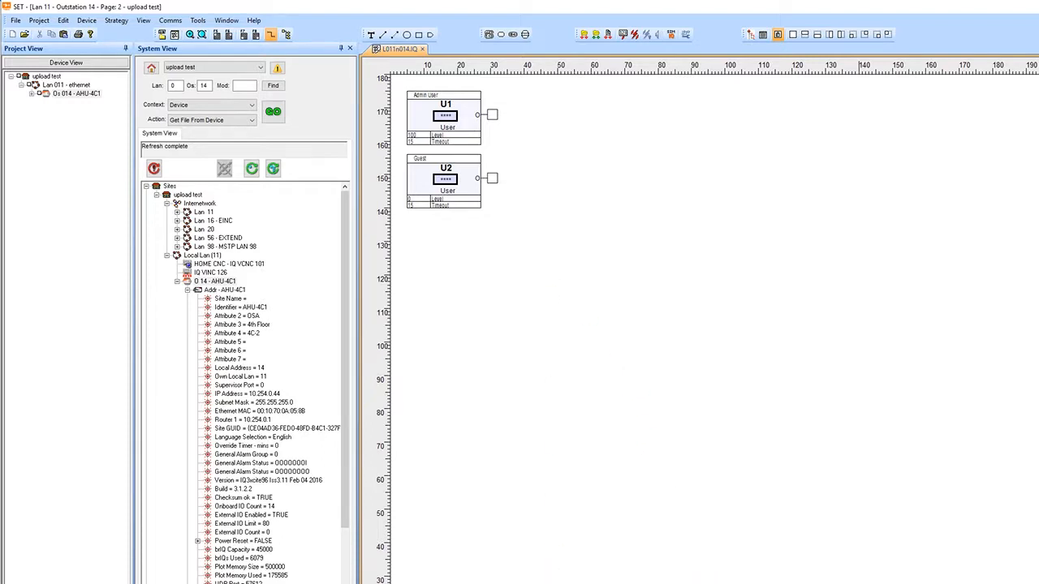
pyautogui.moveTo(509, 510)
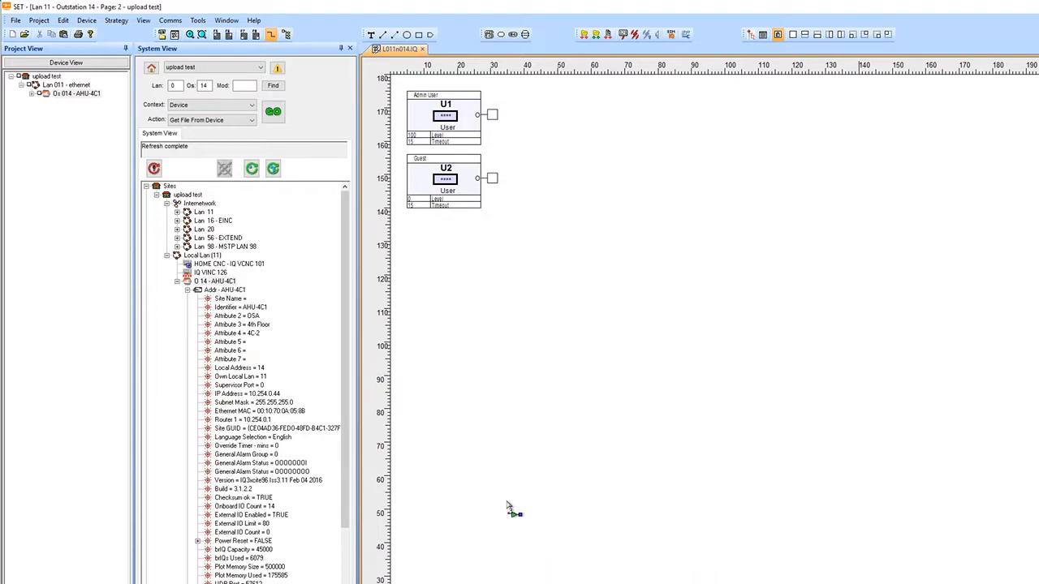
pyautogui.moveTo(451, 247)
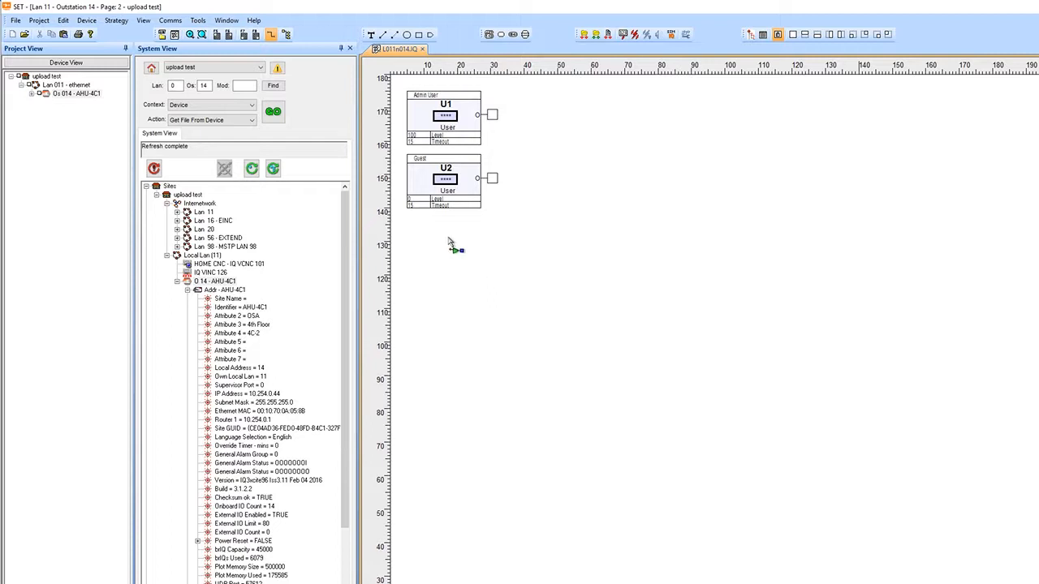
pyautogui.click(67, 84)
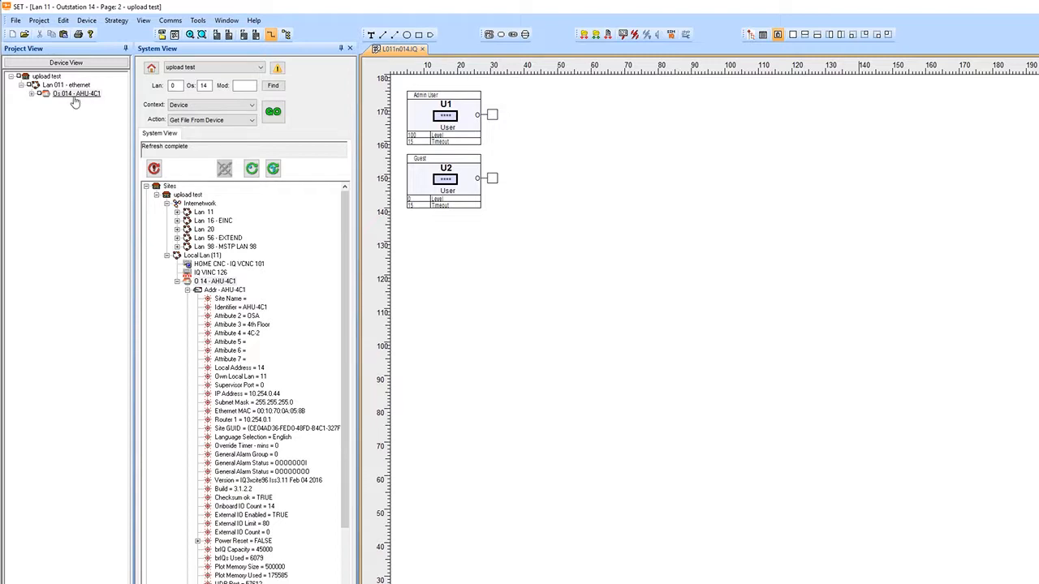
pyautogui.click(77, 92)
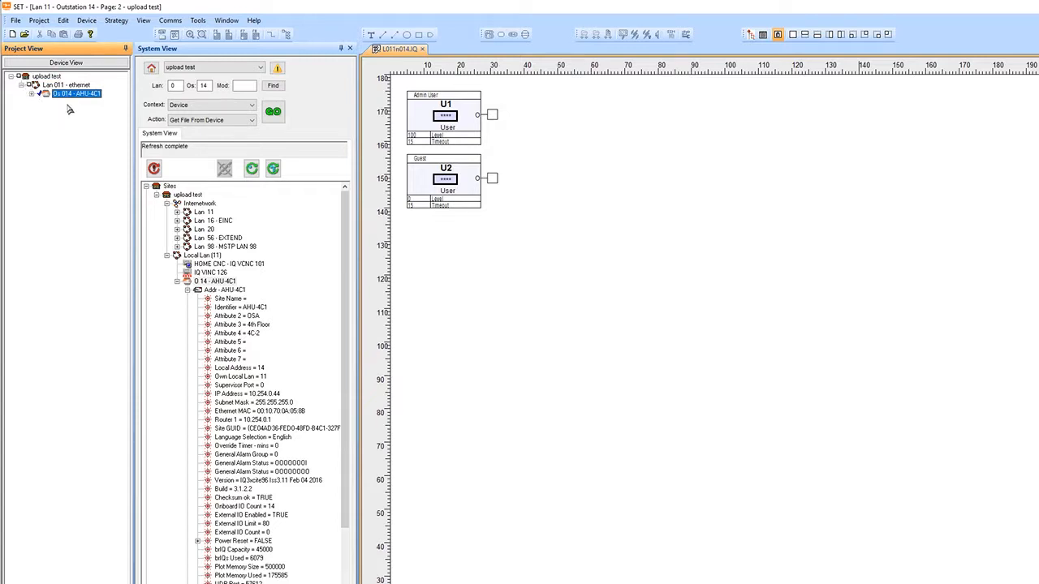
pyautogui.click(39, 20)
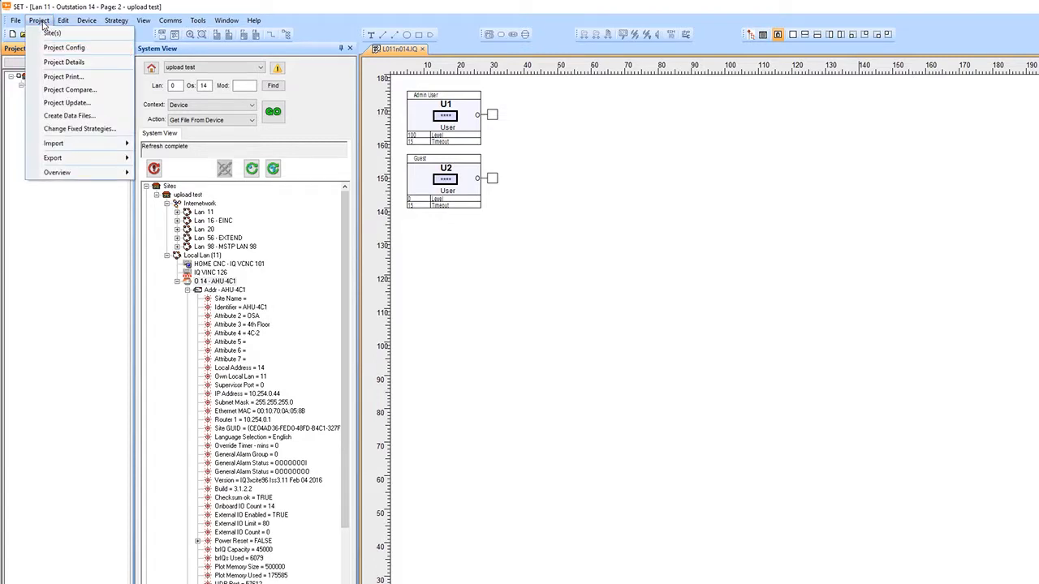
# Run Project Compare with Print Report File unticked, updating and backing up the device database.
pyautogui.click(68, 89)
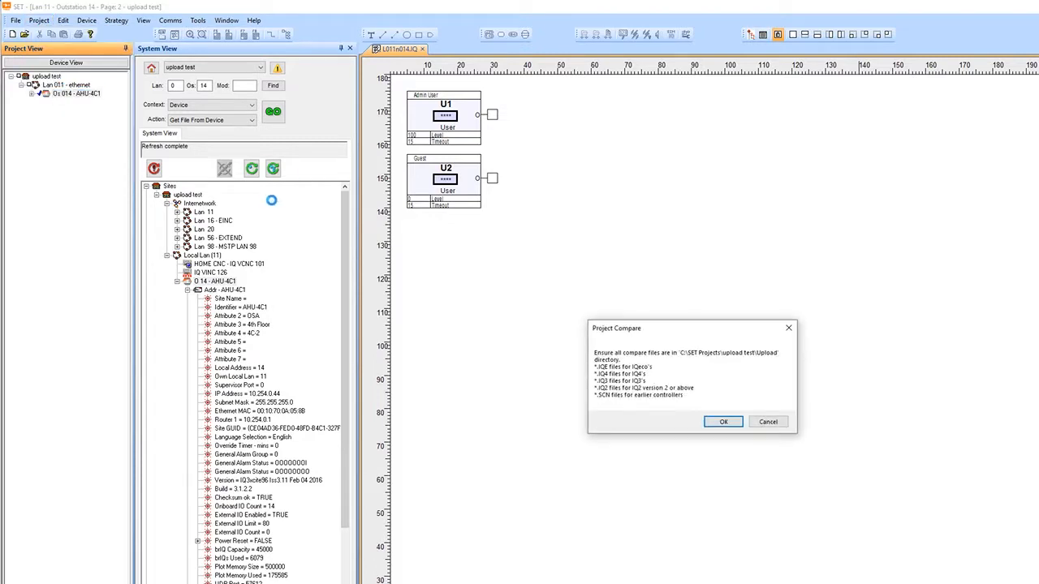
pyautogui.click(722, 422)
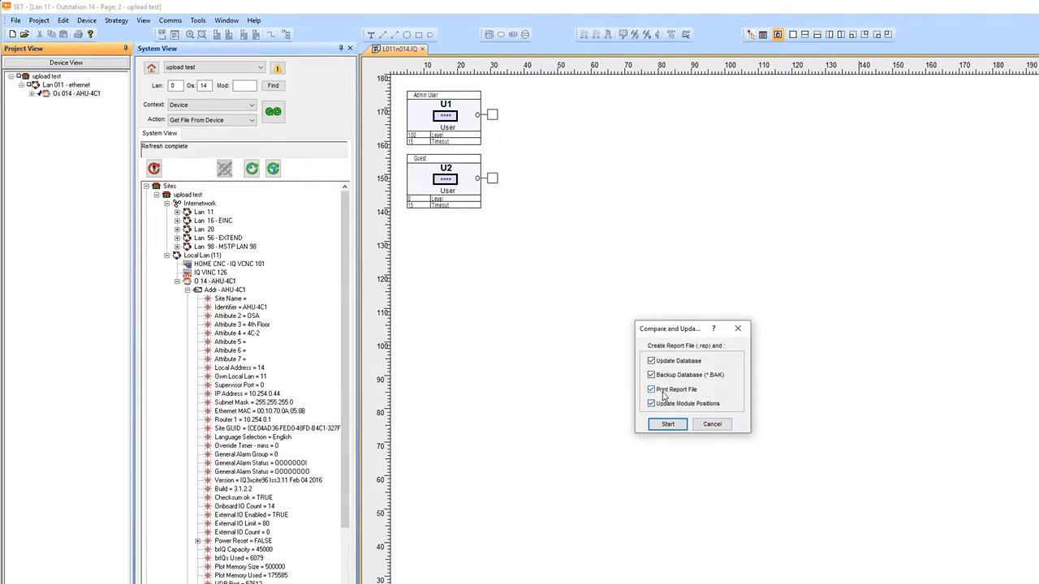
pyautogui.click(649, 390)
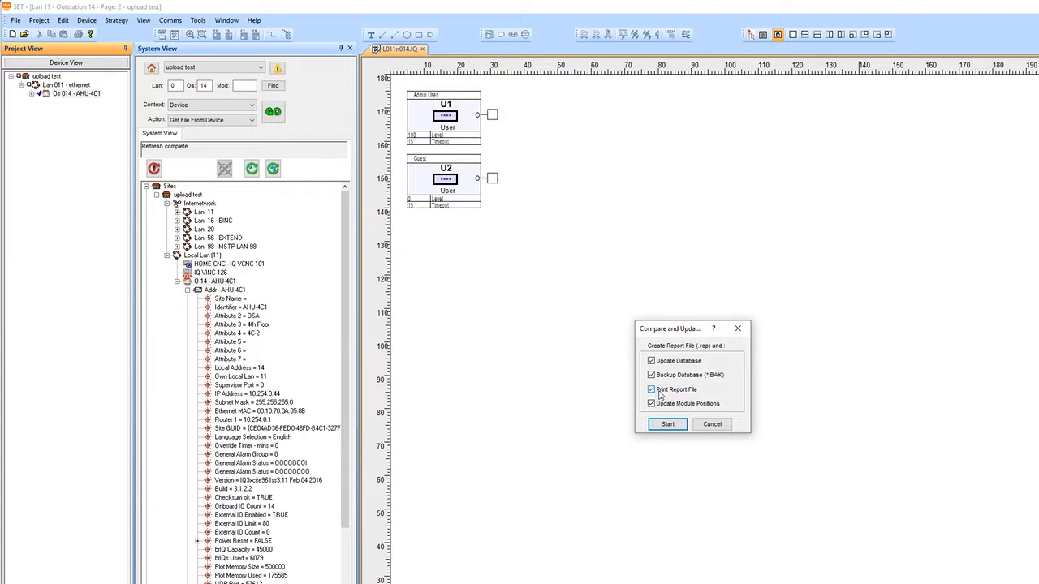
pyautogui.moveTo(659, 396)
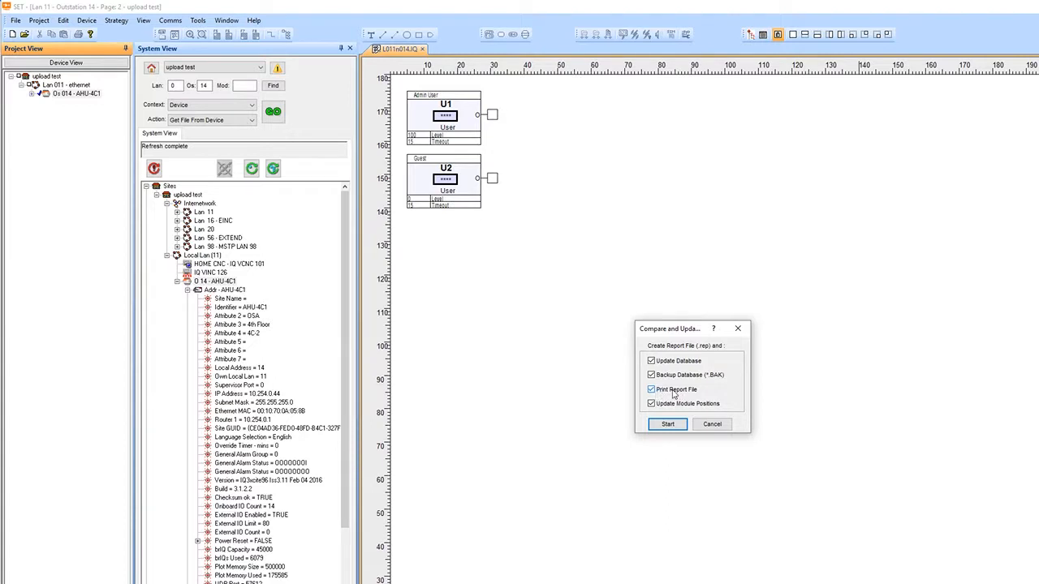
pyautogui.click(649, 390)
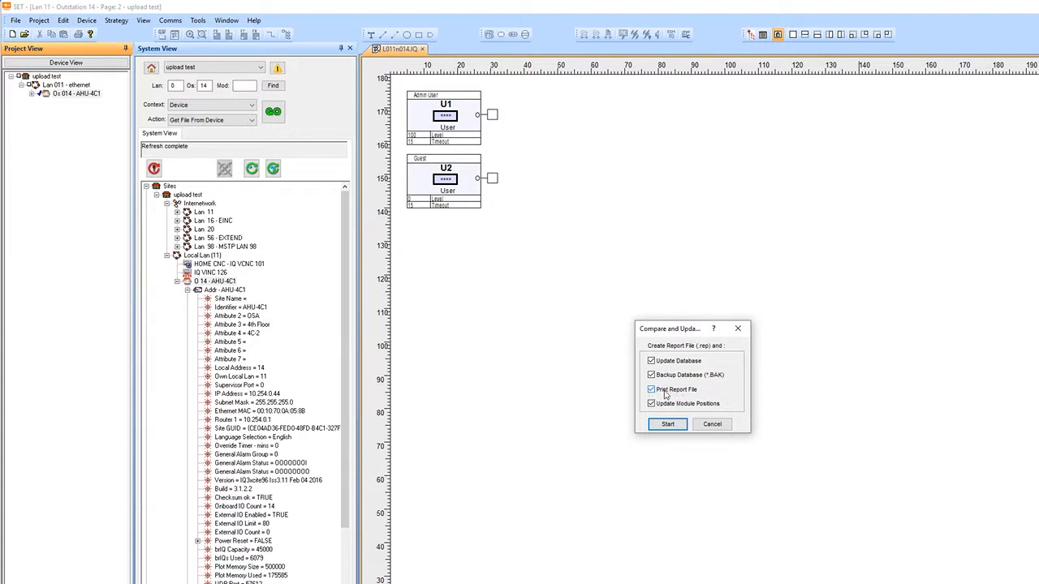
pyautogui.click(649, 390)
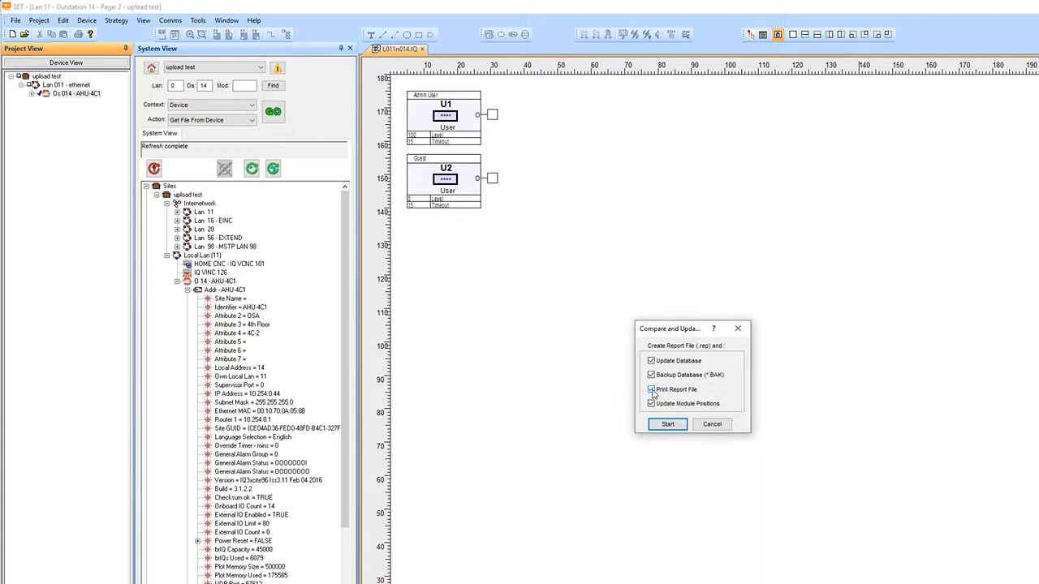
pyautogui.click(650, 389)
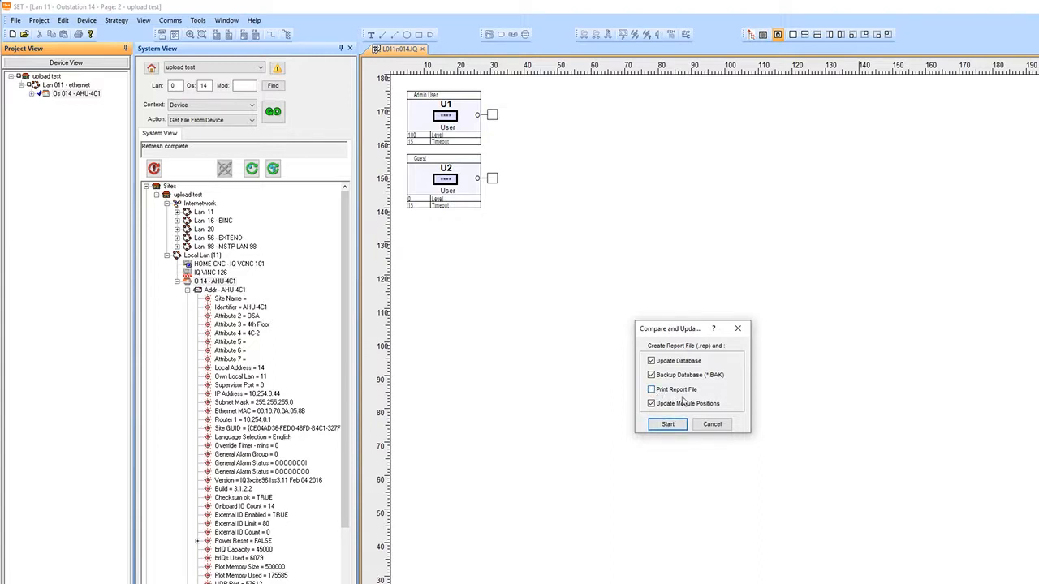
pyautogui.click(667, 423)
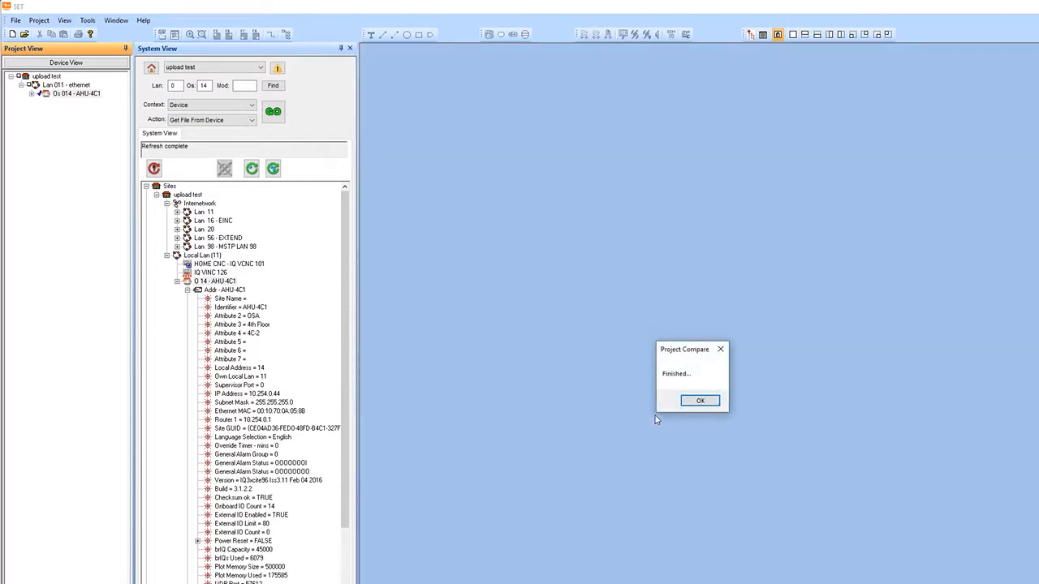
# Dismiss the Finished message and open AHU-4C1's strategy pages from Project View.
pyautogui.click(699, 400)
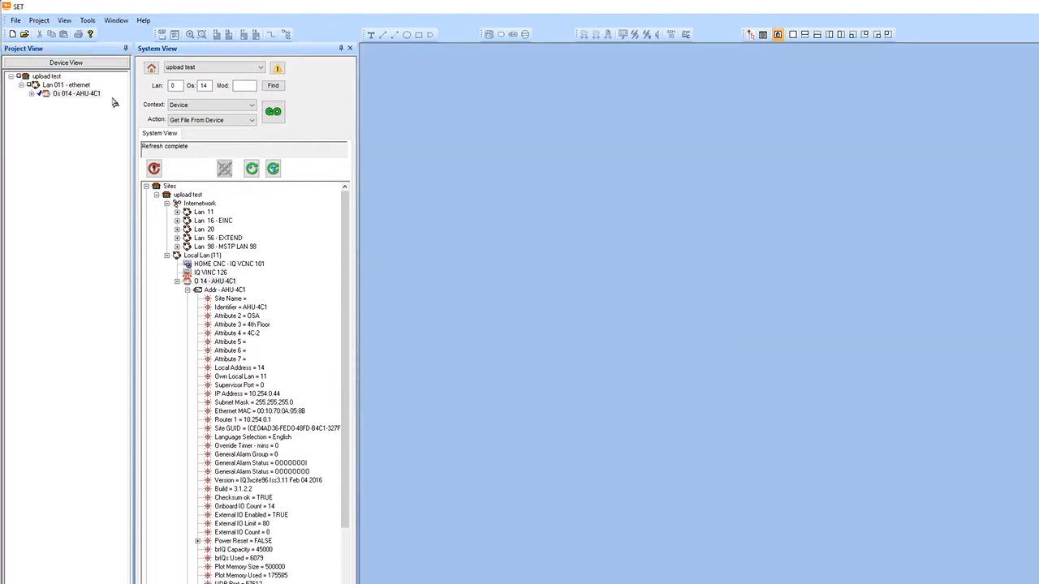
pyautogui.rightClick(75, 93)
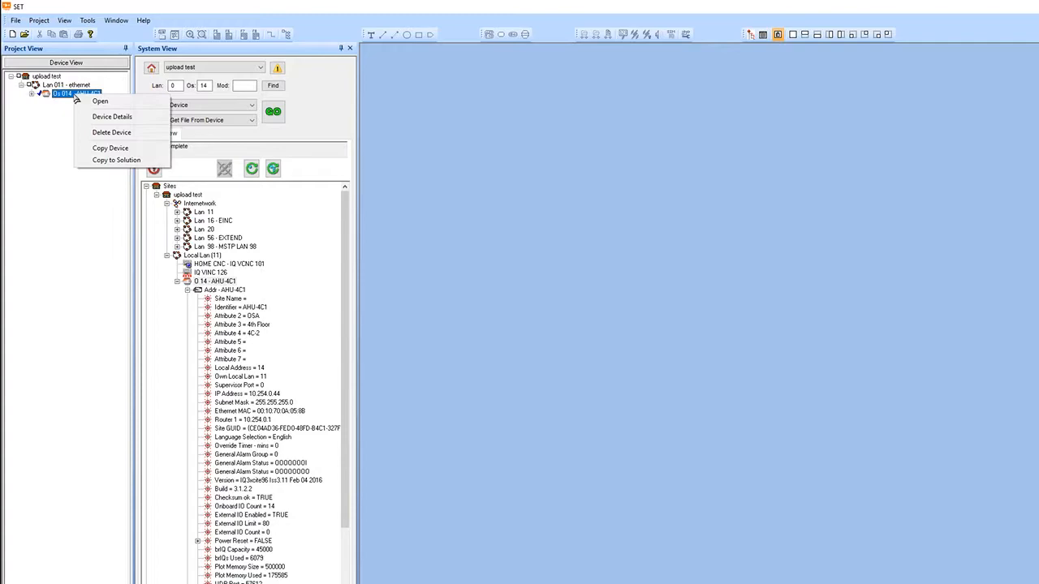
pyautogui.click(100, 100)
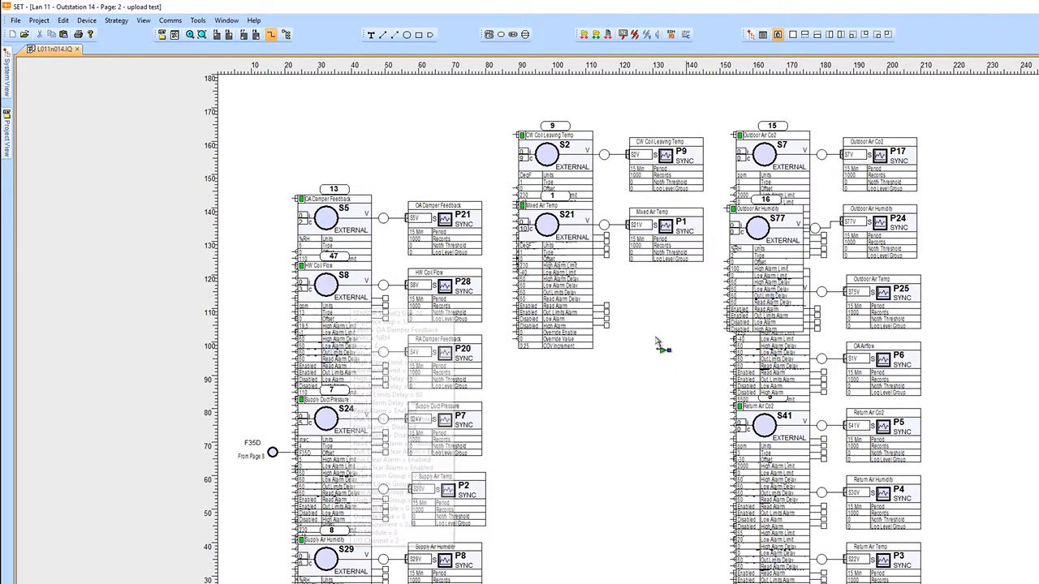
# Untick the extra display options on sensor blocks S2 and S21 so they show compactly.
pyautogui.doubleClick(546, 154)
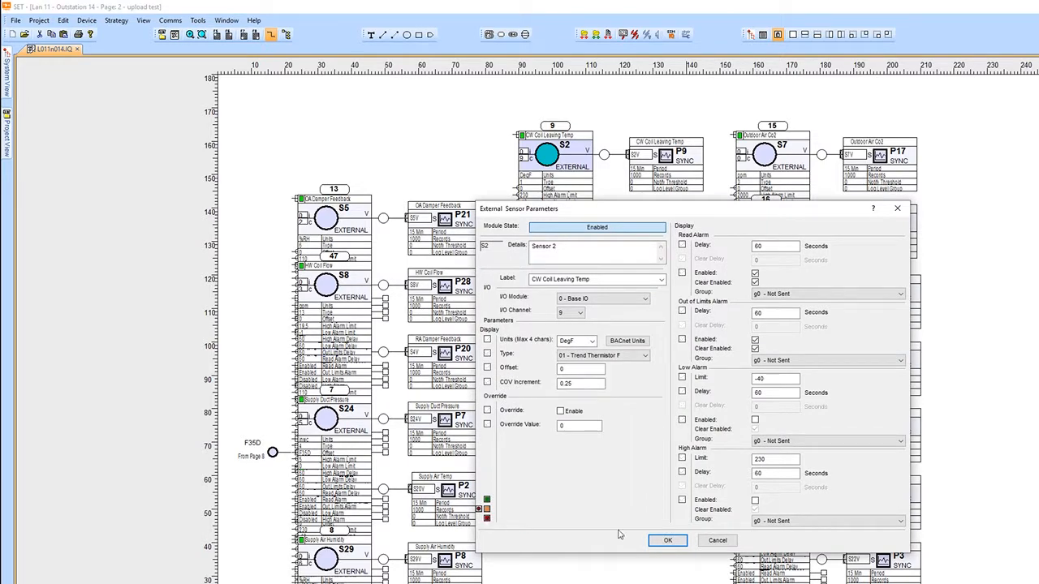
pyautogui.click(666, 541)
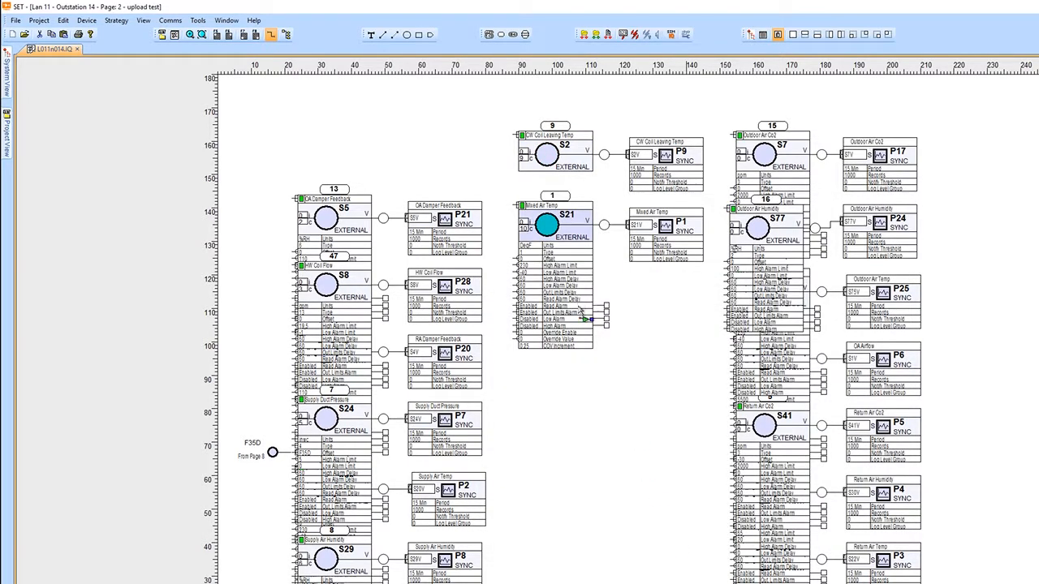
pyautogui.doubleClick(546, 224)
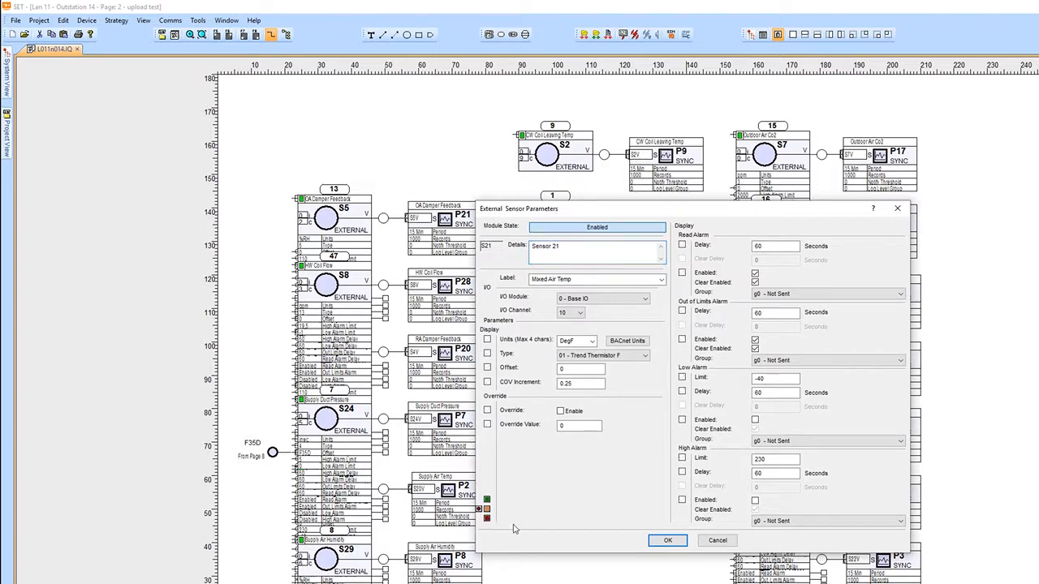
pyautogui.click(667, 540)
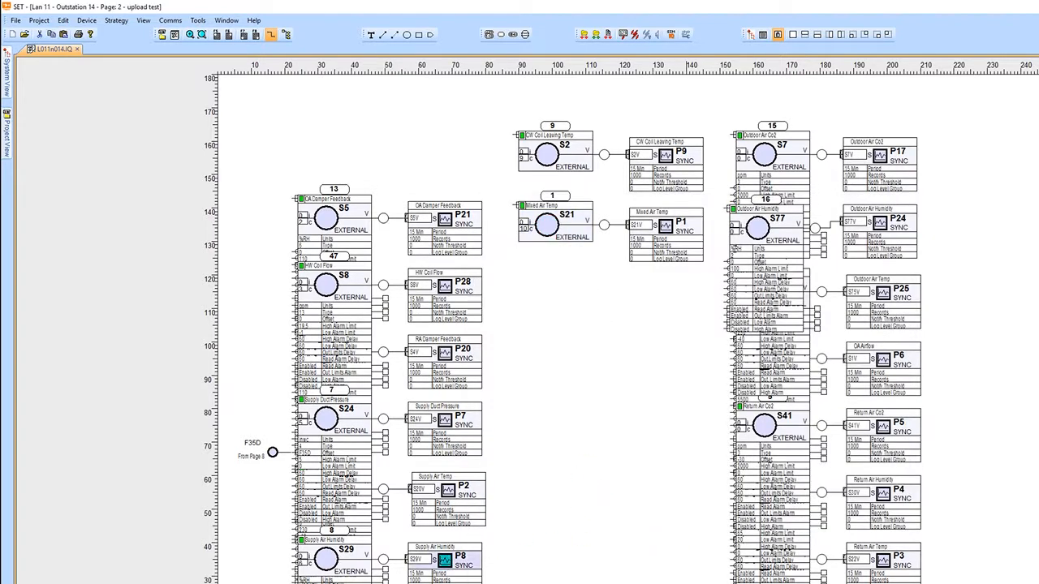